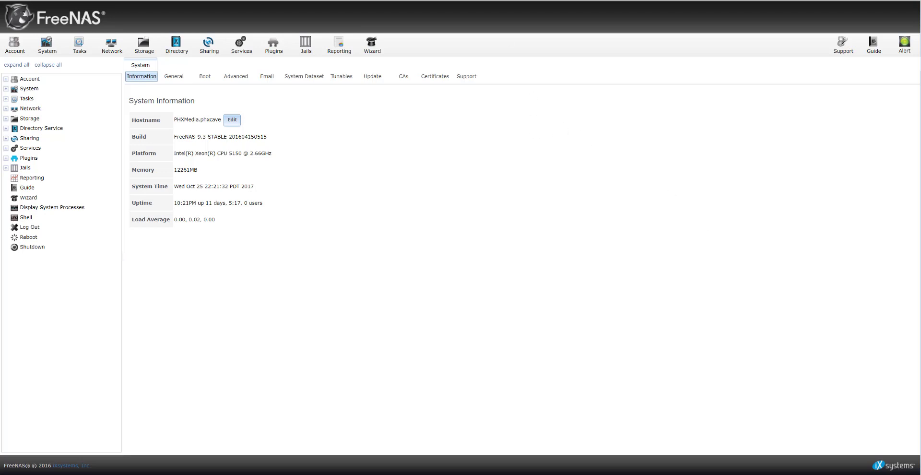
{"action": "mouse_move", "coordinate": [491, 14]}
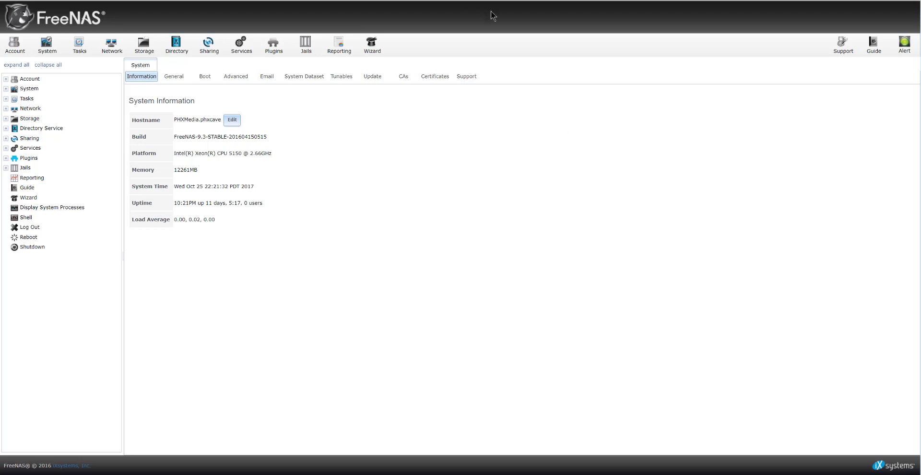
{"action": "mouse_move", "coordinate": [474, 11]}
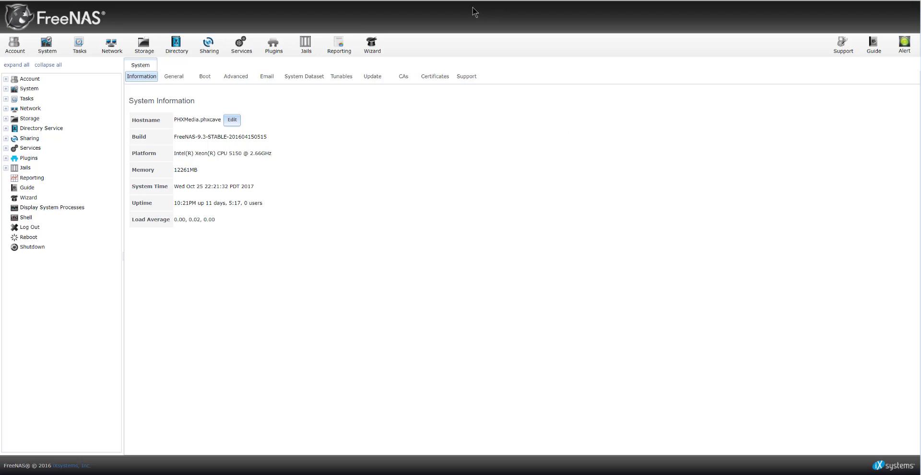
{"action": "mouse_move", "coordinate": [271, 291]}
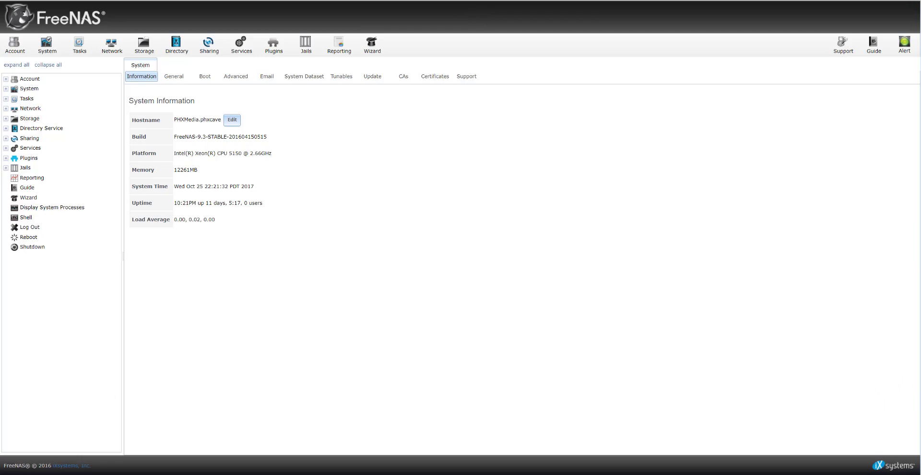
Step: From the Services list, bring up the SSH service settings showing port 22 and root password login
{"action": "left_click", "coordinate": [7, 468]}
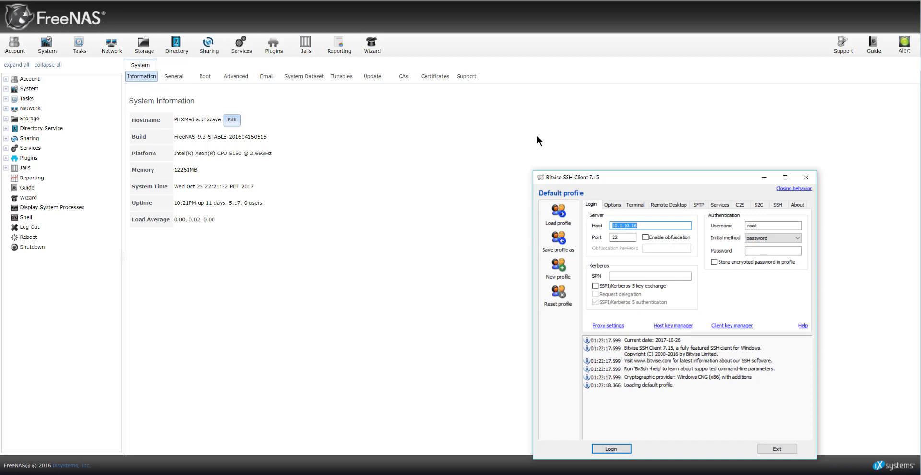
{"action": "mouse_move", "coordinate": [362, 160]}
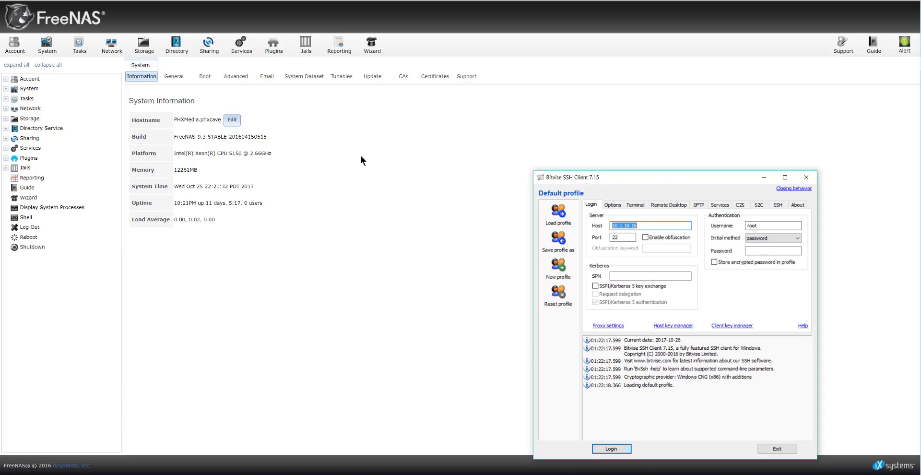
{"action": "mouse_move", "coordinate": [306, 145]}
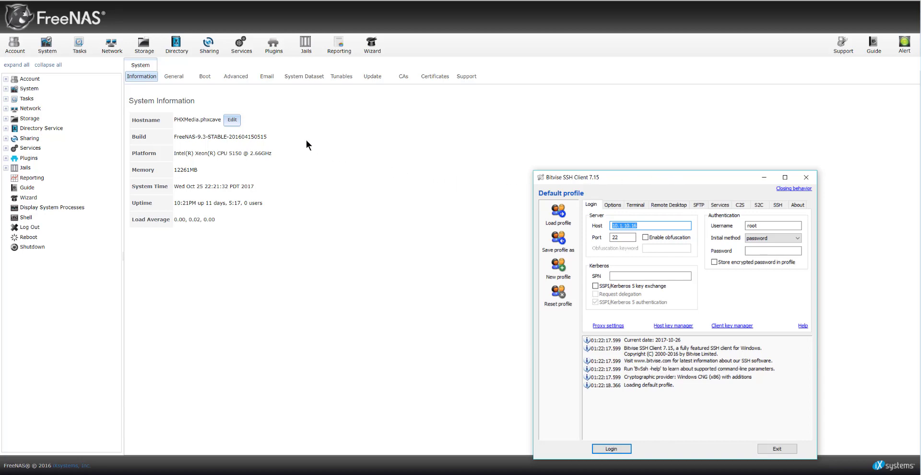
{"action": "mouse_move", "coordinate": [346, 145]}
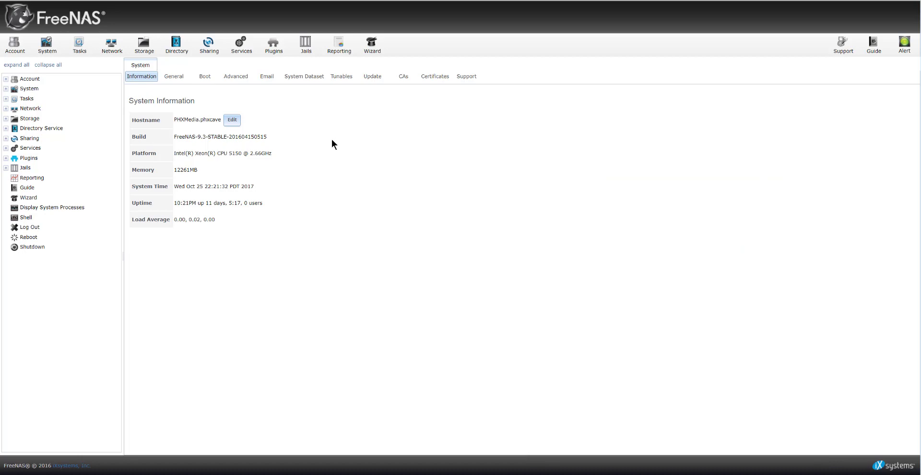
{"action": "double_click", "coordinate": [220, 137]}
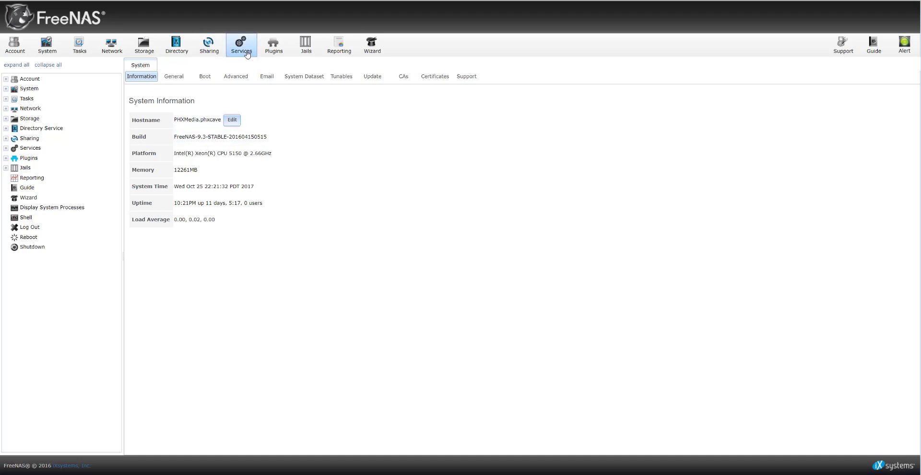
{"action": "mouse_move", "coordinate": [260, 88]}
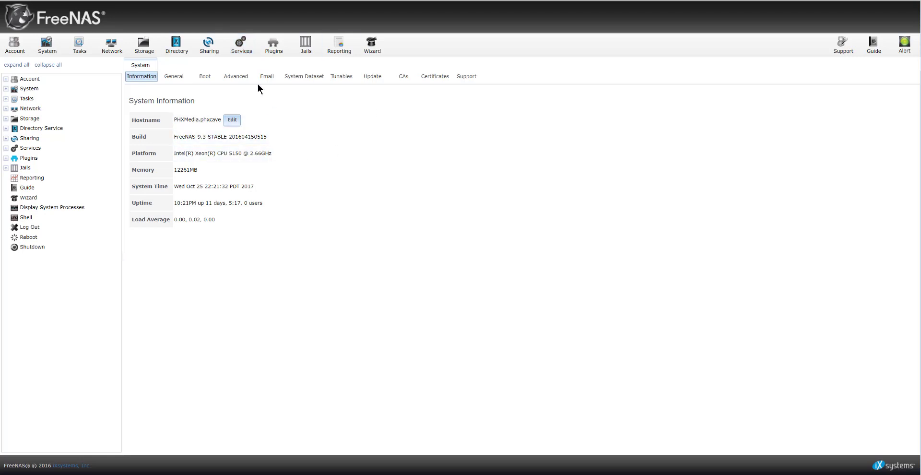
{"action": "mouse_move", "coordinate": [273, 195]}
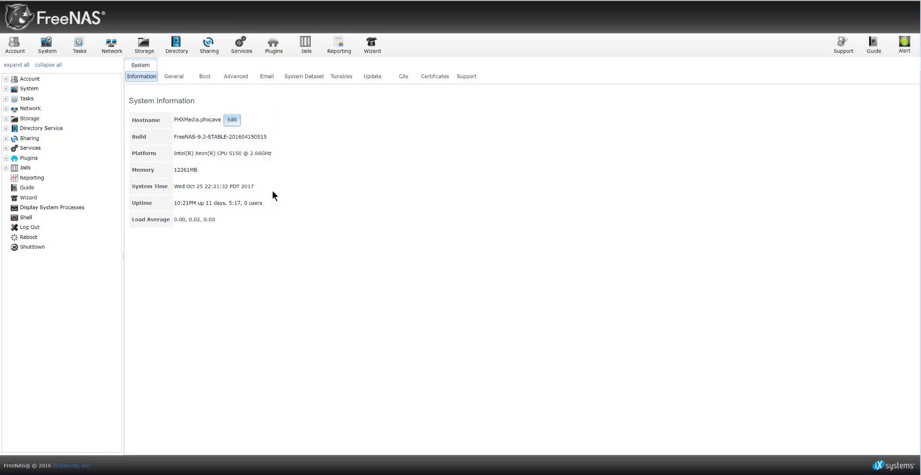
{"action": "mouse_move", "coordinate": [241, 45]}
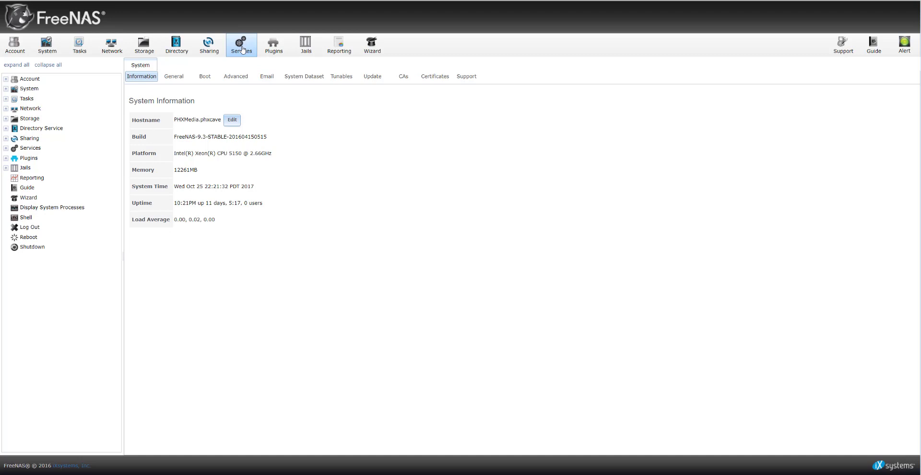
{"action": "left_click", "coordinate": [241, 44]}
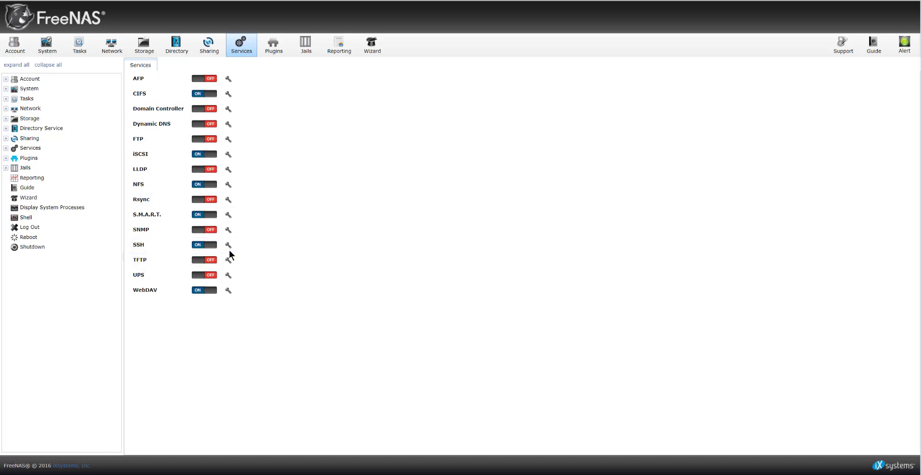
{"action": "mouse_move", "coordinate": [229, 244]}
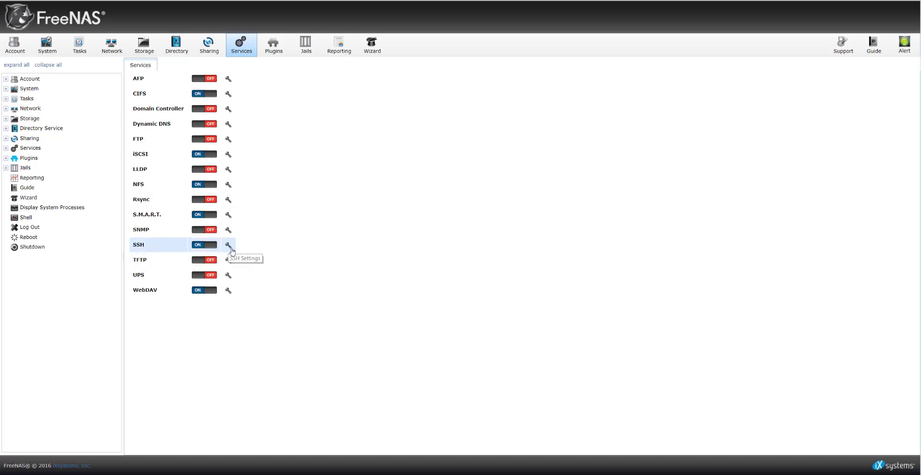
{"action": "mouse_move", "coordinate": [228, 248]}
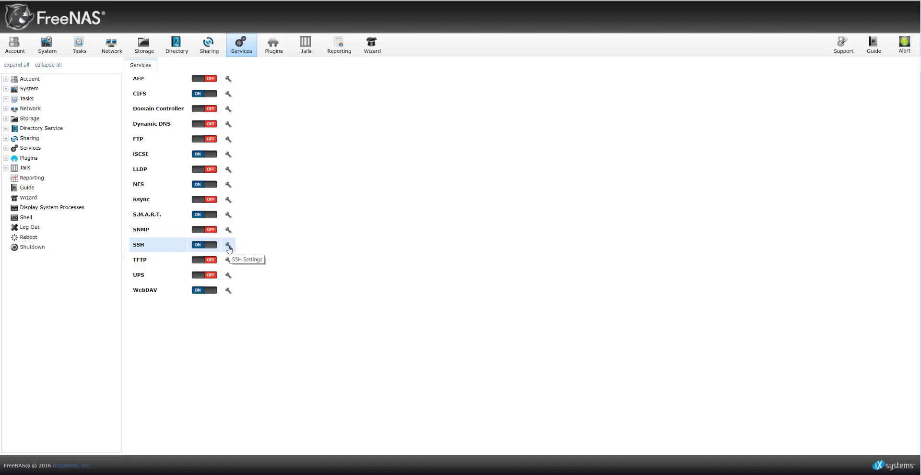
{"action": "left_click", "coordinate": [228, 244]}
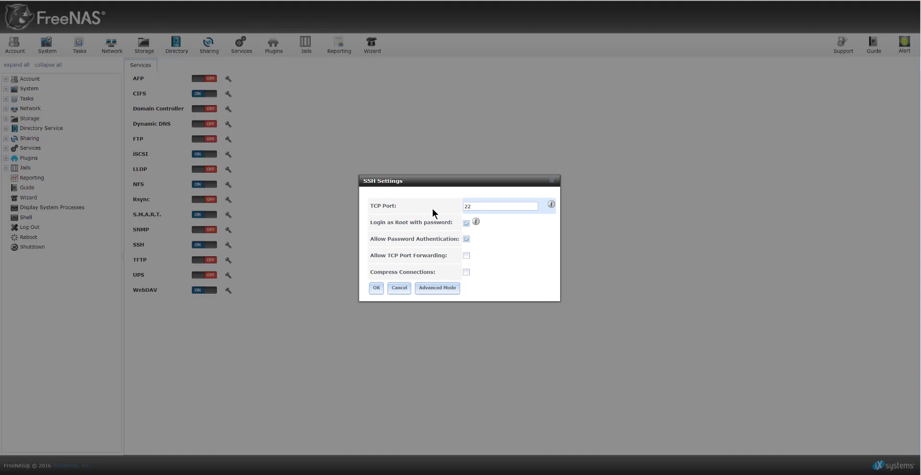
{"action": "left_click", "coordinate": [499, 206]}
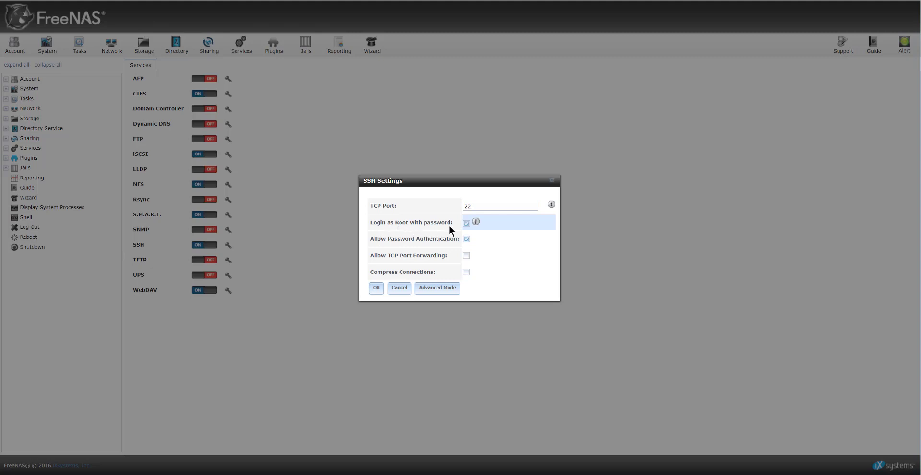
{"action": "mouse_move", "coordinate": [387, 251]}
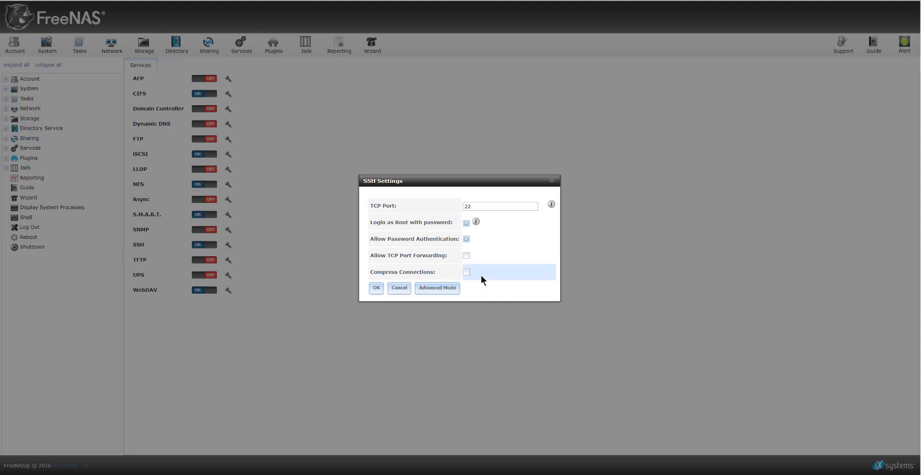
{"action": "mouse_move", "coordinate": [388, 267]}
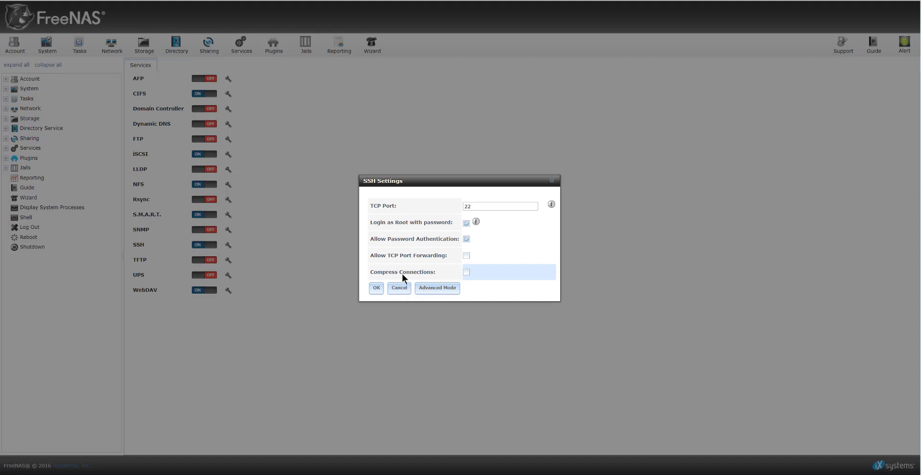
{"action": "mouse_move", "coordinate": [482, 281]}
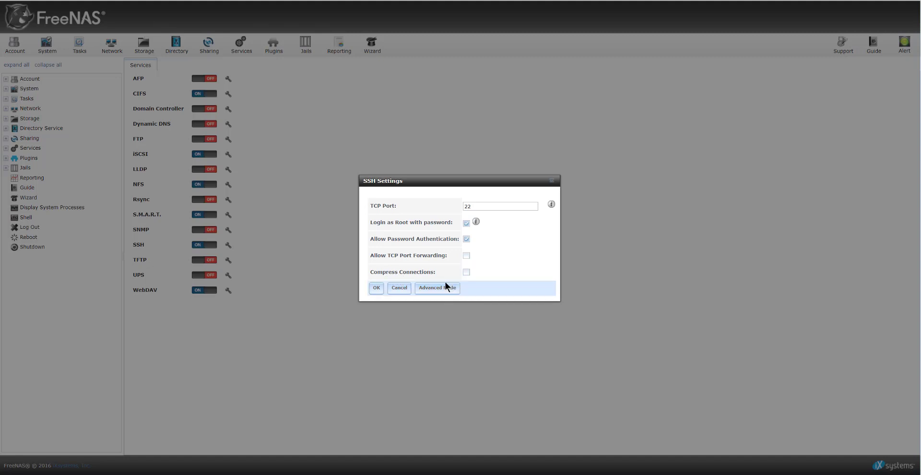
Step: Switch the SSH settings to Advanced Mode, listing bind interfaces em0, em1 and fxp0
{"action": "left_click", "coordinate": [437, 288]}
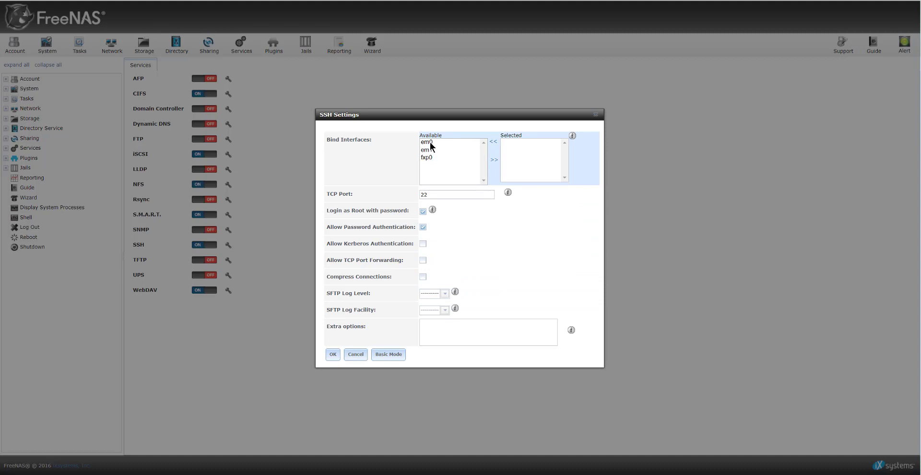
{"action": "mouse_move", "coordinate": [436, 147]}
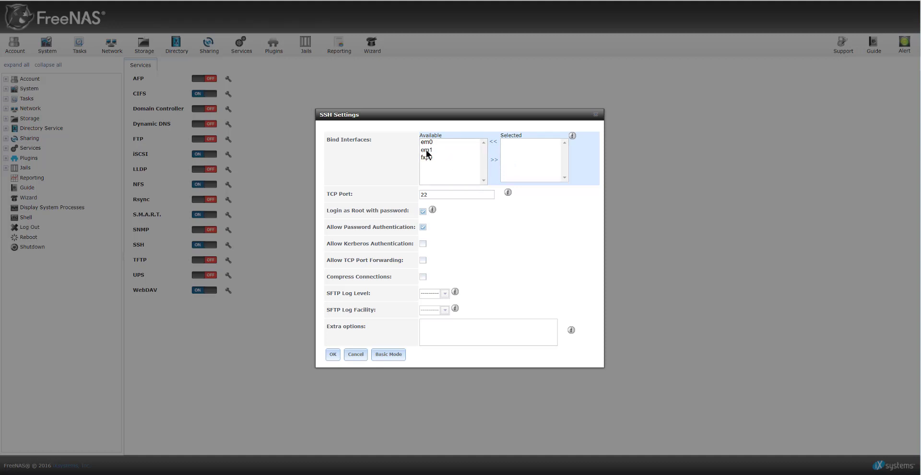
{"action": "mouse_move", "coordinate": [430, 152]}
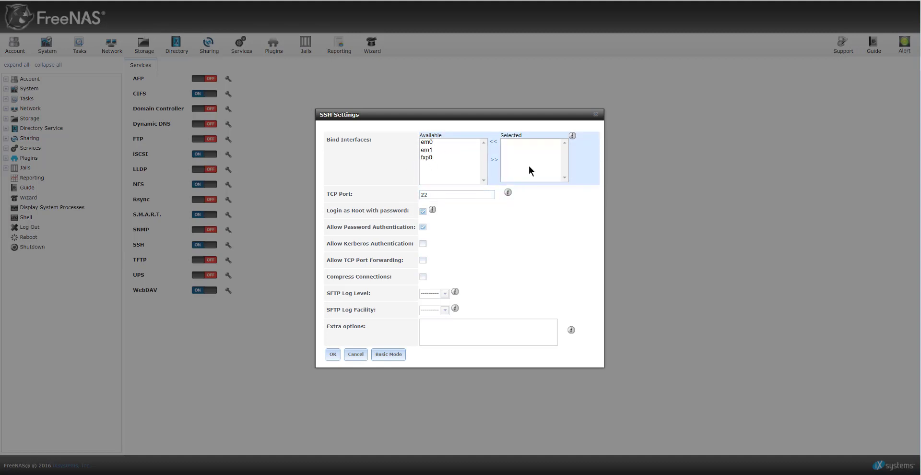
{"action": "mouse_move", "coordinate": [543, 212]}
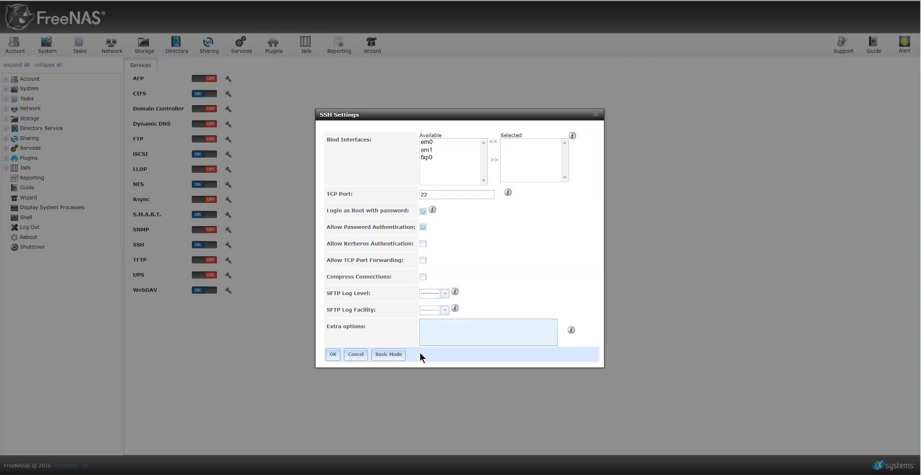
Step: Back in basic mode, save the SSH settings with TCP port 22 and root password login allowed
{"action": "left_click", "coordinate": [387, 354]}
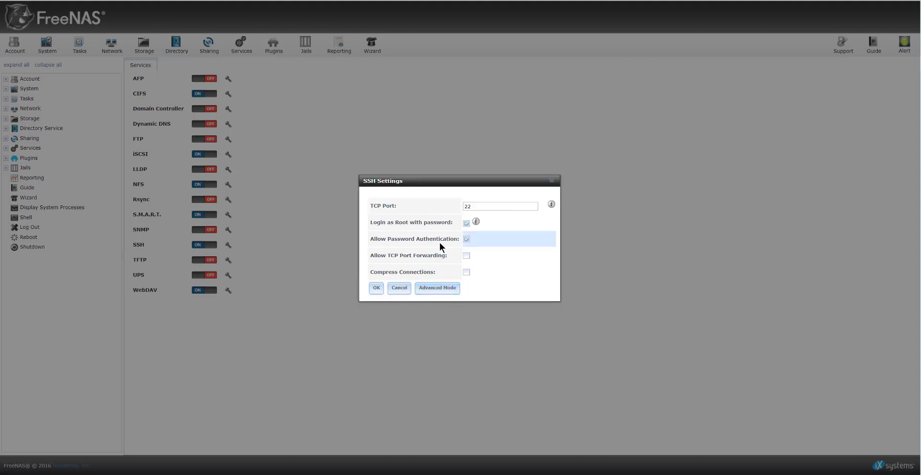
{"action": "mouse_move", "coordinate": [445, 200]}
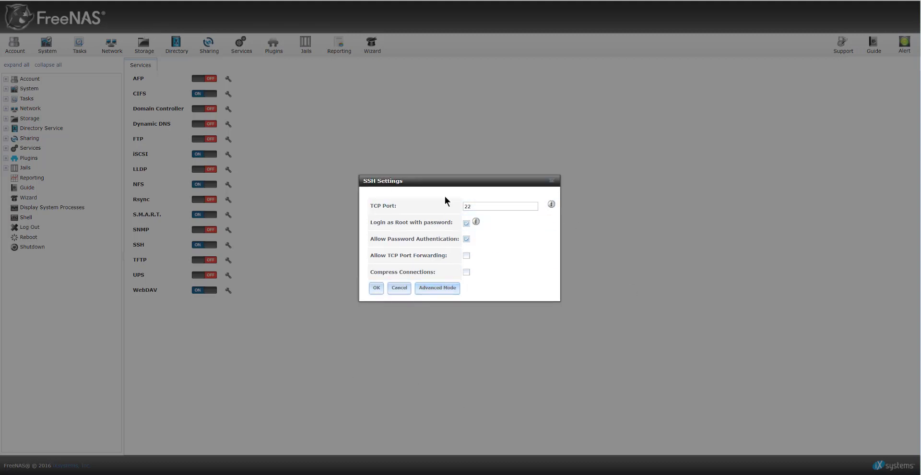
{"action": "mouse_move", "coordinate": [351, 307]}
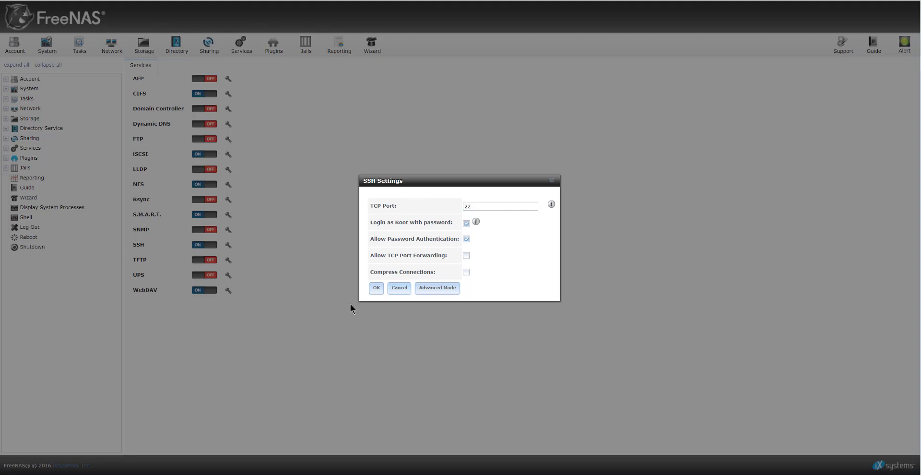
{"action": "left_click", "coordinate": [499, 205]}
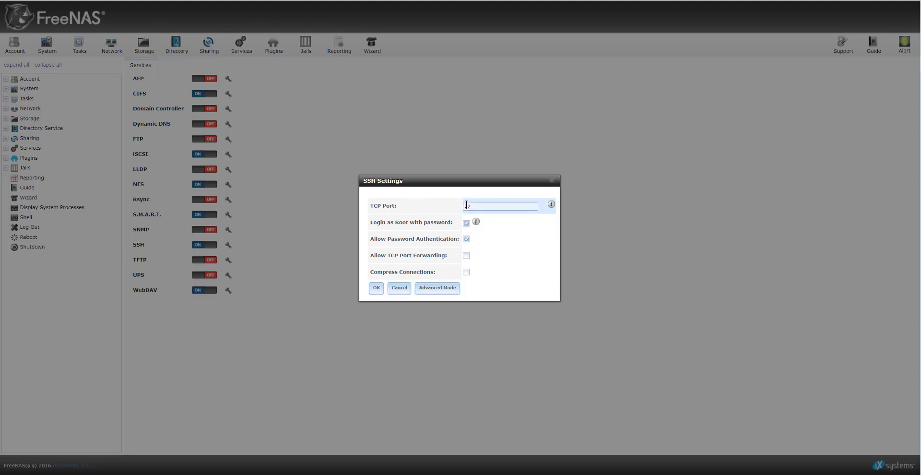
{"action": "type", "text": "22"}
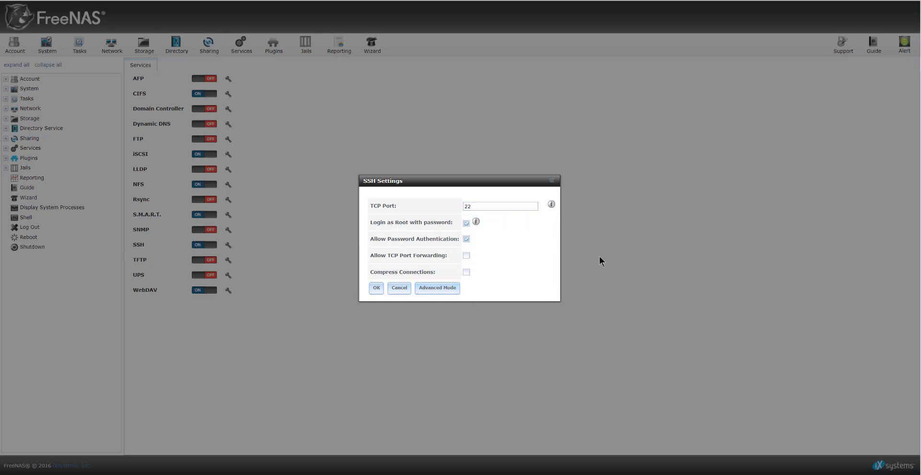
{"action": "left_click", "coordinate": [375, 288]}
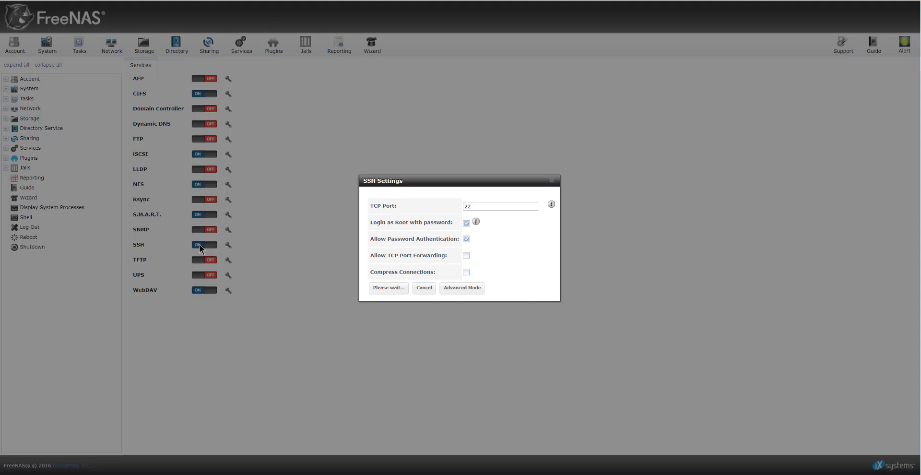
{"action": "mouse_move", "coordinate": [145, 249]}
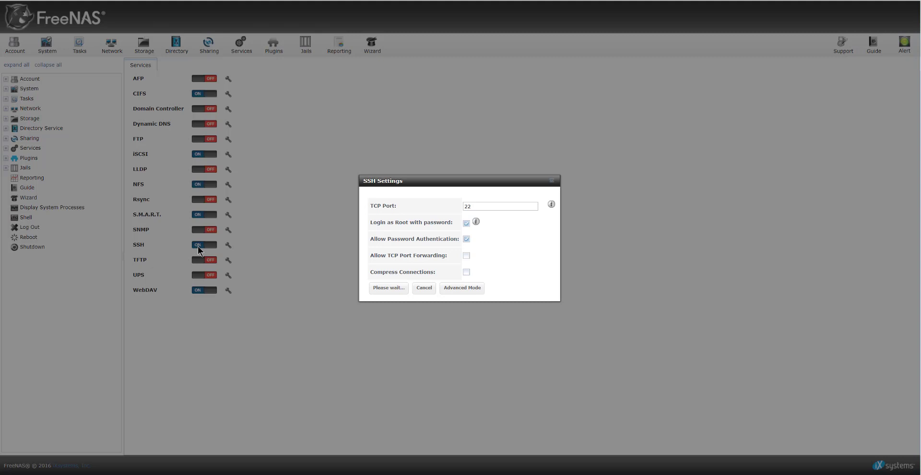
{"action": "mouse_move", "coordinate": [535, 375]}
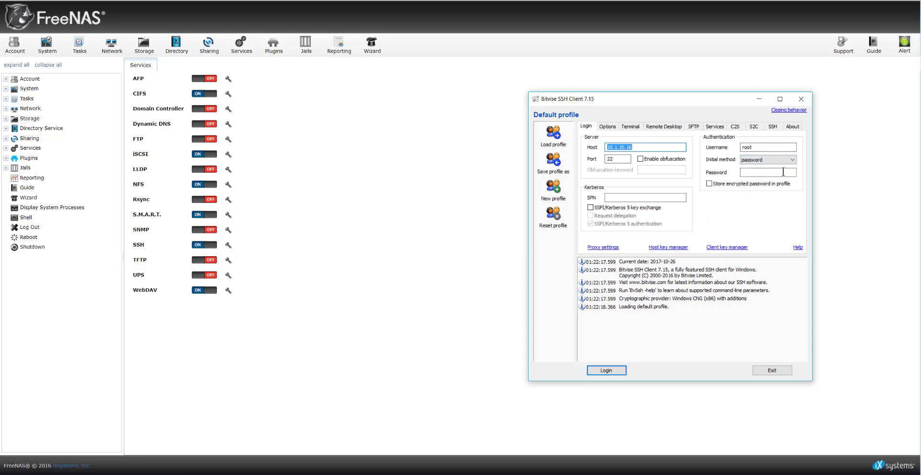
Step: Enter the root account password for the connection to 10.1.10.16 on port 22
{"action": "left_click", "coordinate": [768, 171]}
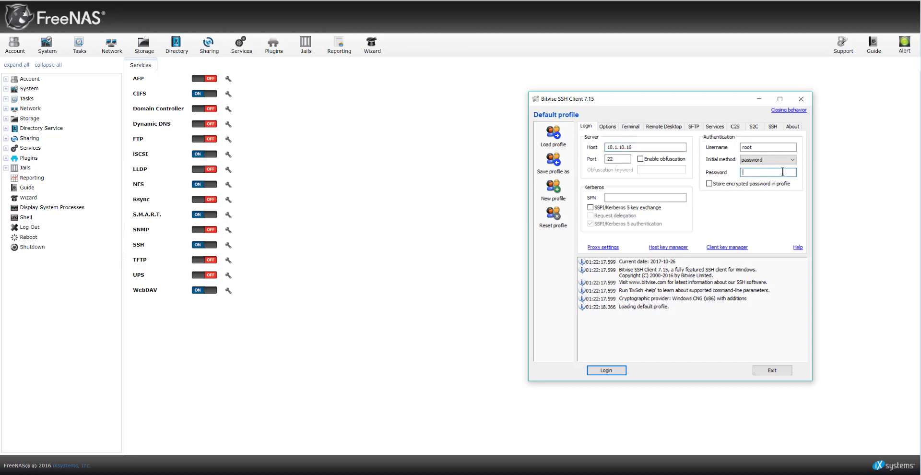
{"action": "type", "text": "password"}
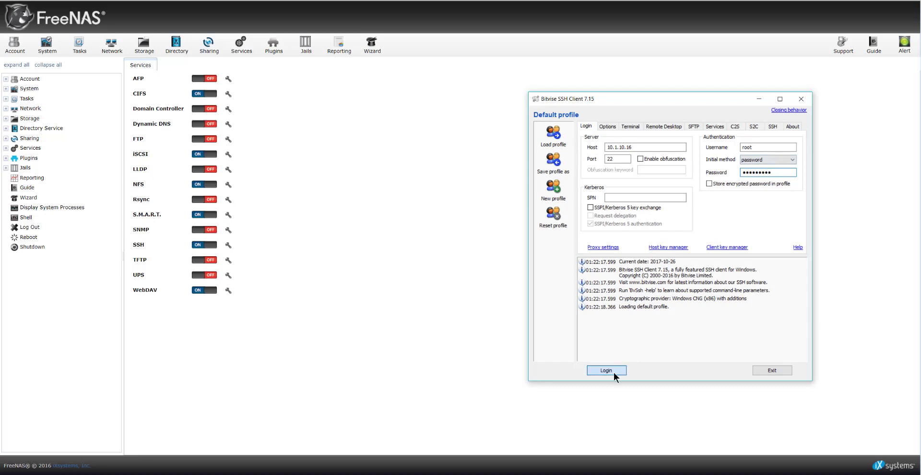
Step: Log in as root and place the SFTP window beside the xterm terminal
{"action": "left_click", "coordinate": [605, 370]}
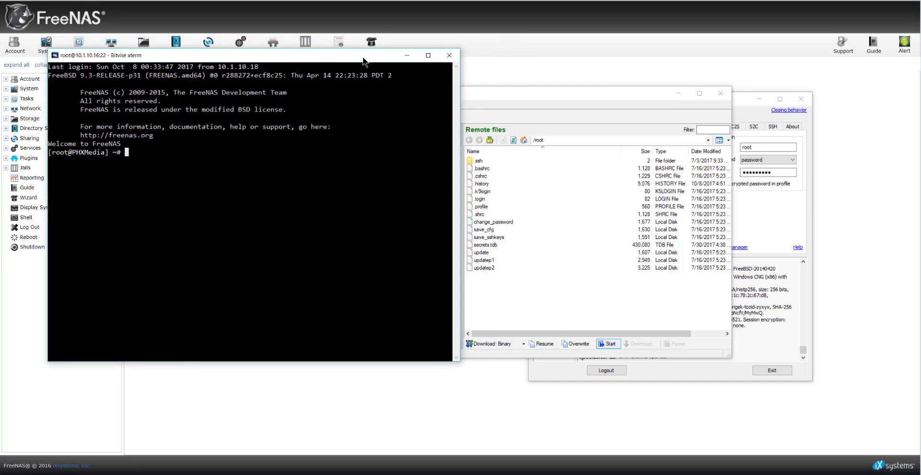
{"action": "left_click_drag", "start_coordinate": [365, 55], "coordinate": [419, 49]}
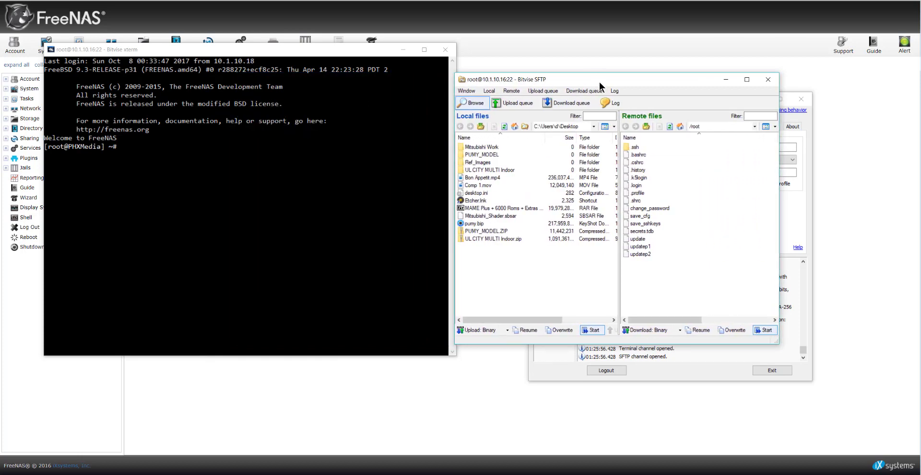
{"action": "mouse_move", "coordinate": [714, 218]}
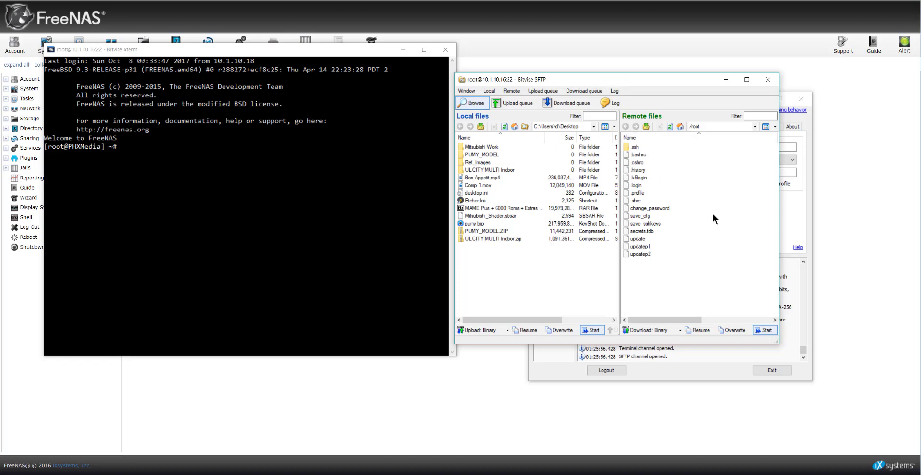
{"action": "mouse_move", "coordinate": [832, 214]}
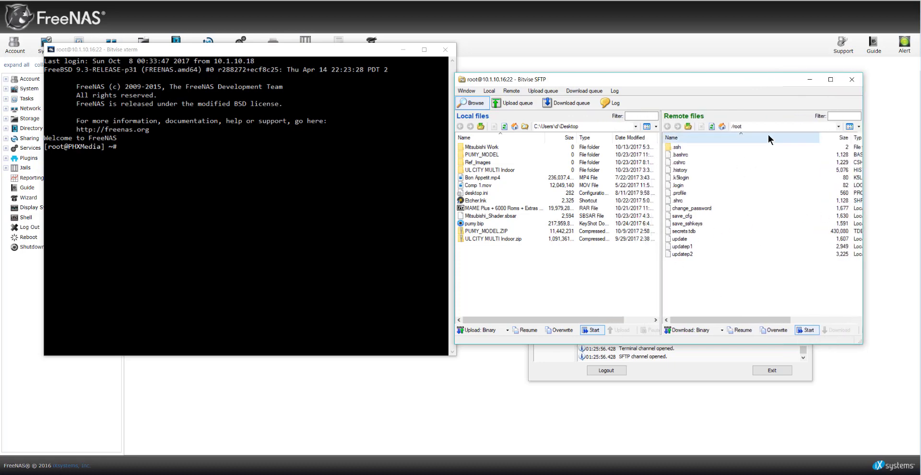
Step: Browse the remote PHXMEDIA1 and PHXSTRIP volume folders via the path dropdown
{"action": "left_click", "coordinate": [854, 125]}
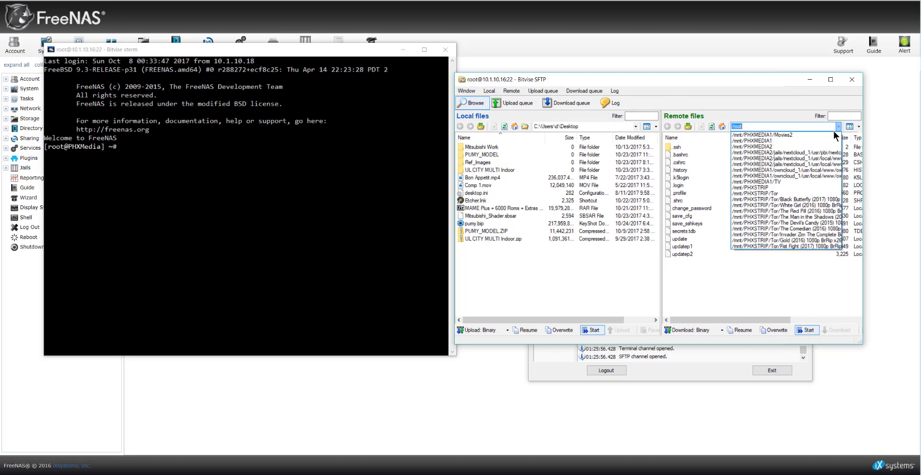
{"action": "left_click", "coordinate": [755, 142]}
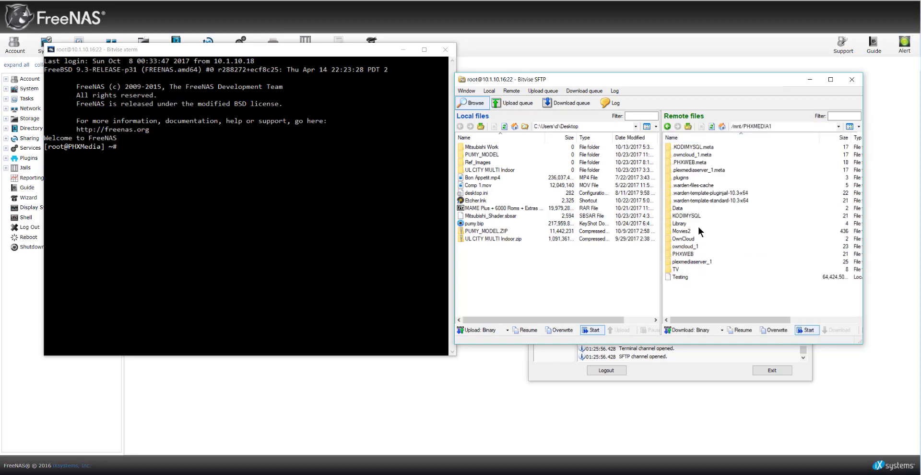
{"action": "mouse_move", "coordinate": [689, 280]}
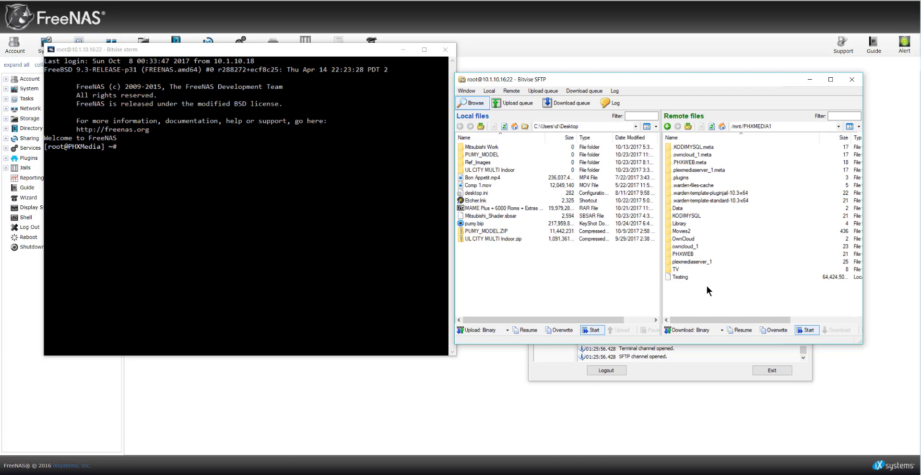
{"action": "mouse_move", "coordinate": [693, 239]}
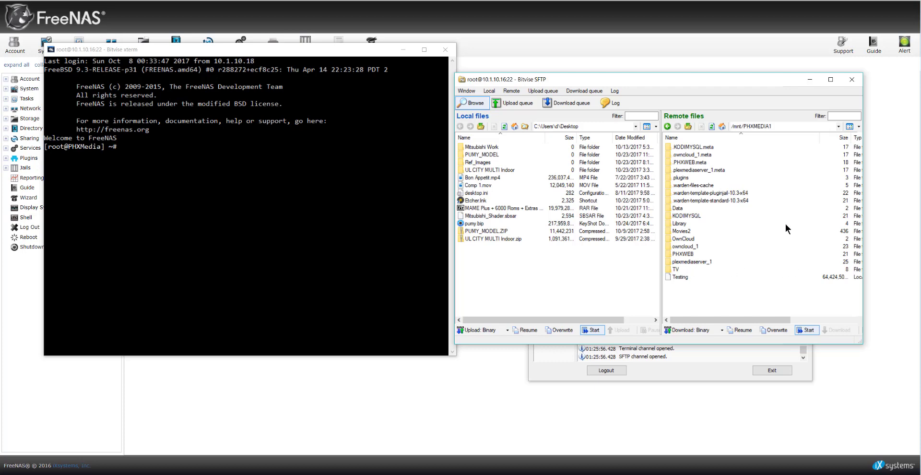
{"action": "left_click", "coordinate": [775, 125]}
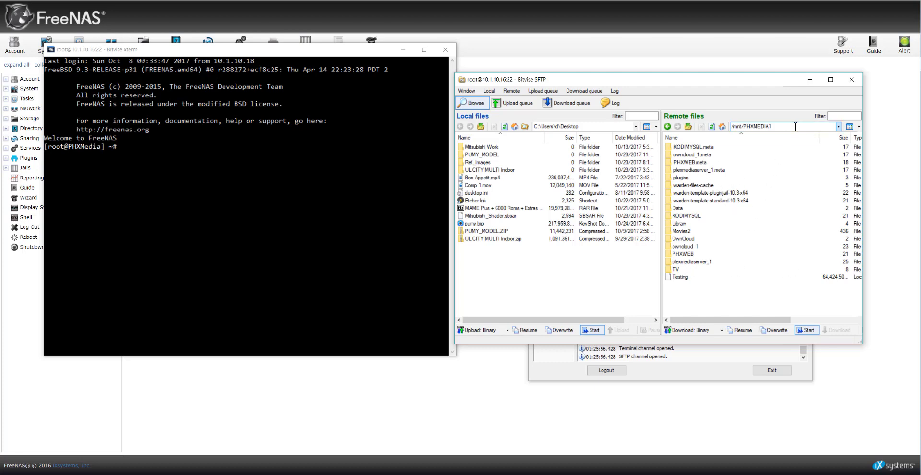
{"action": "left_click", "coordinate": [836, 125]}
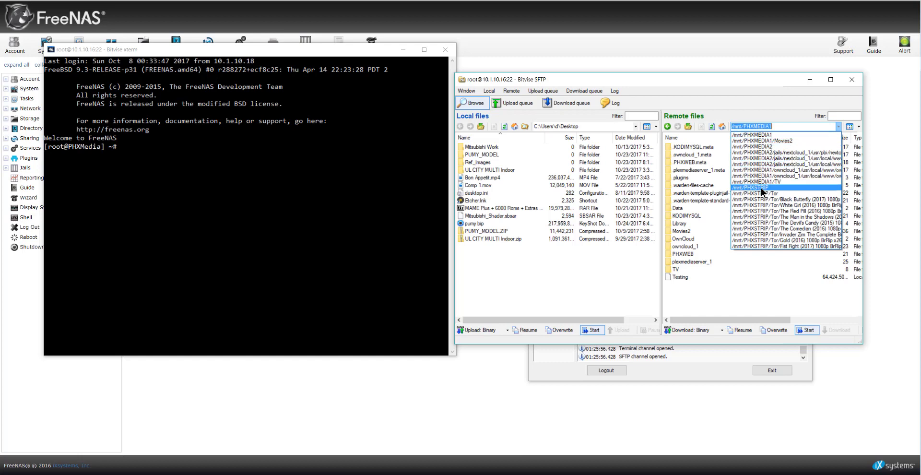
{"action": "left_click", "coordinate": [750, 187]}
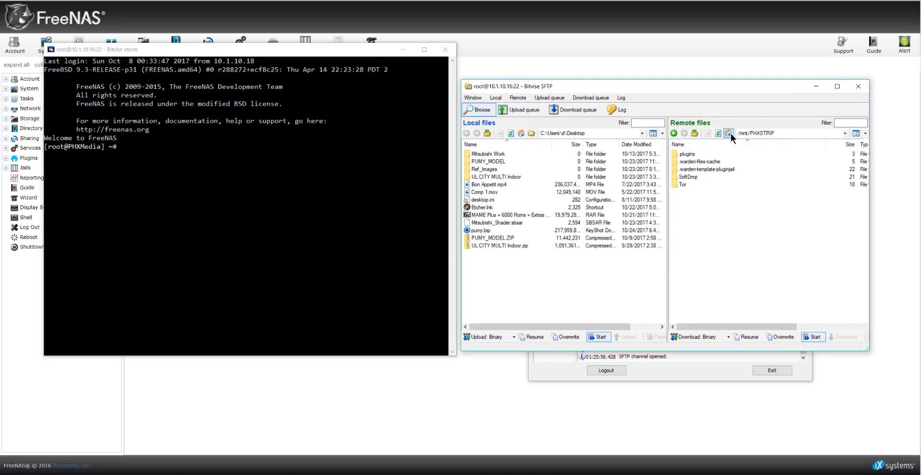
Step: Visit Movies2 on PHXMEDIA1, then go up to /mnt listing PHXMEDIA1, PHXMEDIA2, PHXRENDER and PHXSTRIP
{"action": "left_click", "coordinate": [844, 133]}
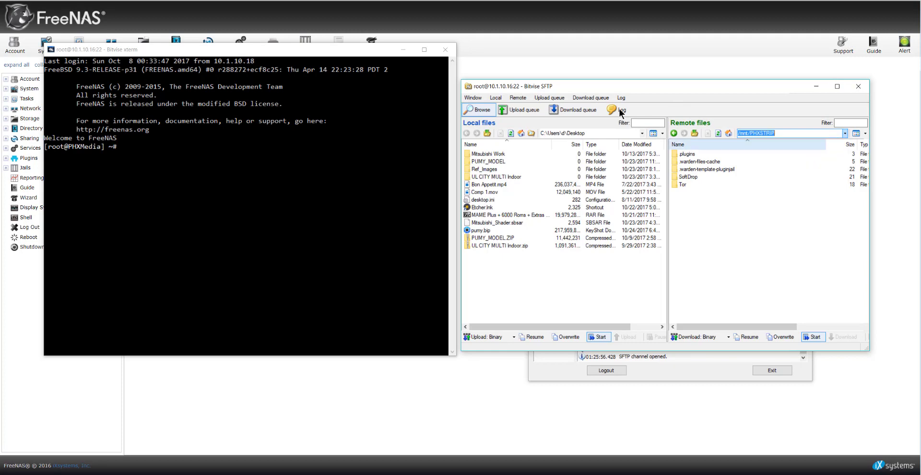
{"action": "left_click", "coordinate": [843, 133]}
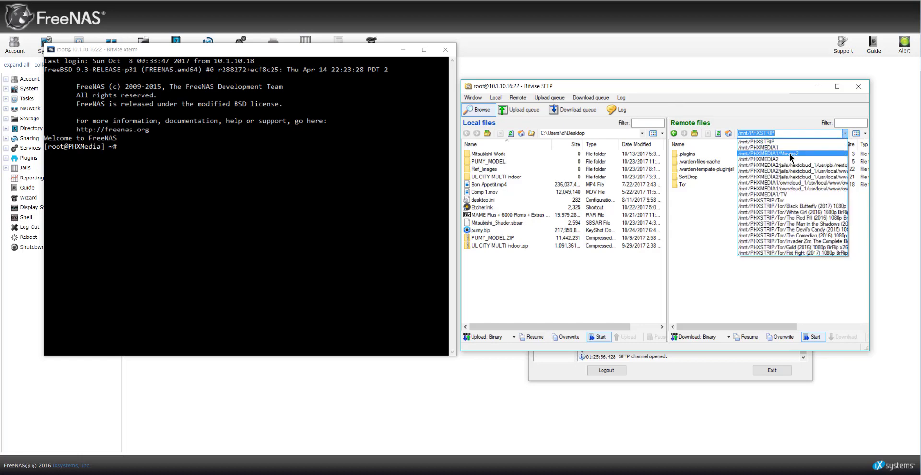
{"action": "left_click", "coordinate": [775, 152]}
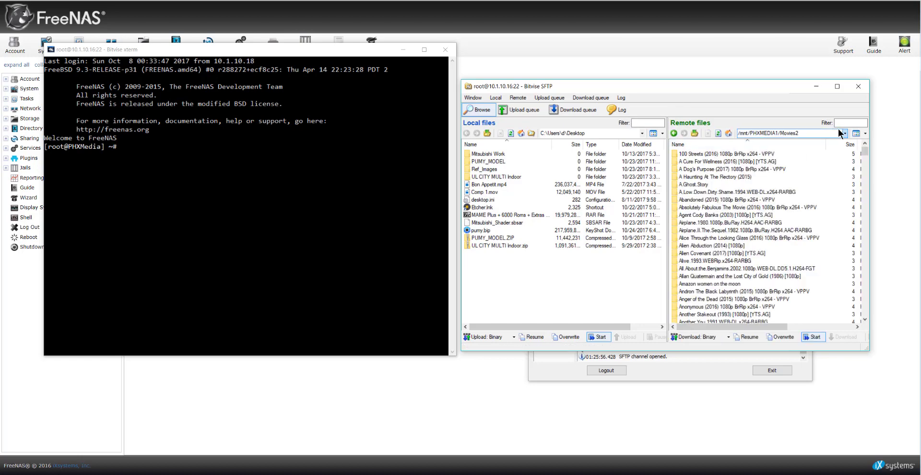
{"action": "left_click", "coordinate": [843, 132]}
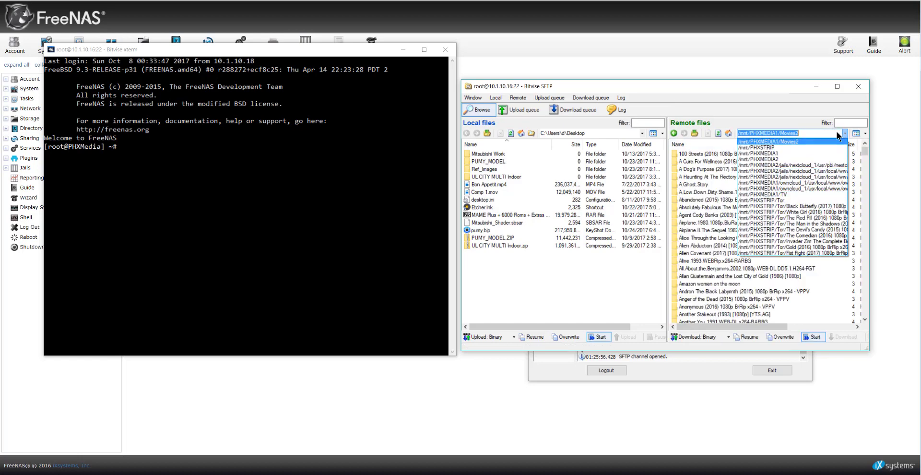
{"action": "left_click", "coordinate": [757, 133]}
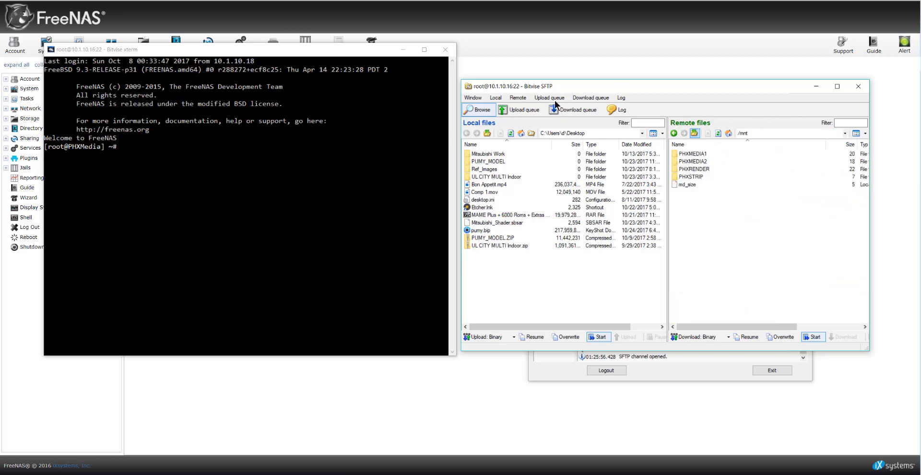
Step: Close the SFTP window, leaving the root terminal and connection window open
{"action": "left_click", "coordinate": [683, 133]}
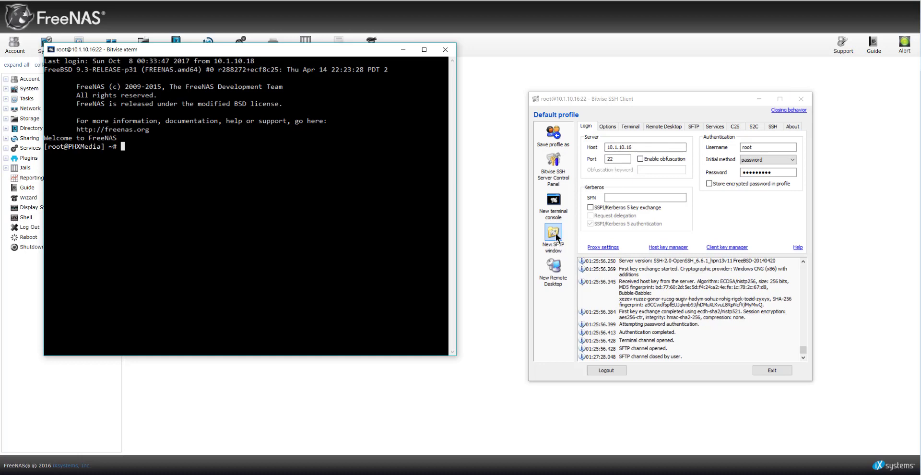
{"action": "left_click", "coordinate": [553, 234]}
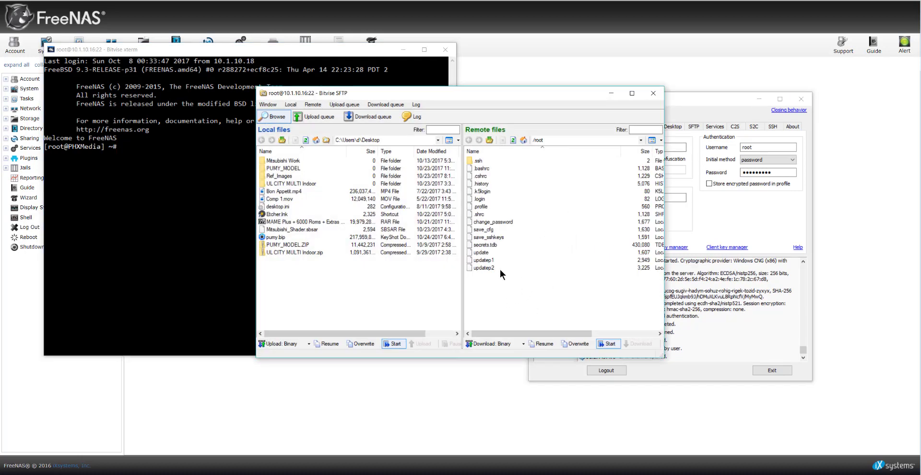
{"action": "mouse_move", "coordinate": [525, 218]}
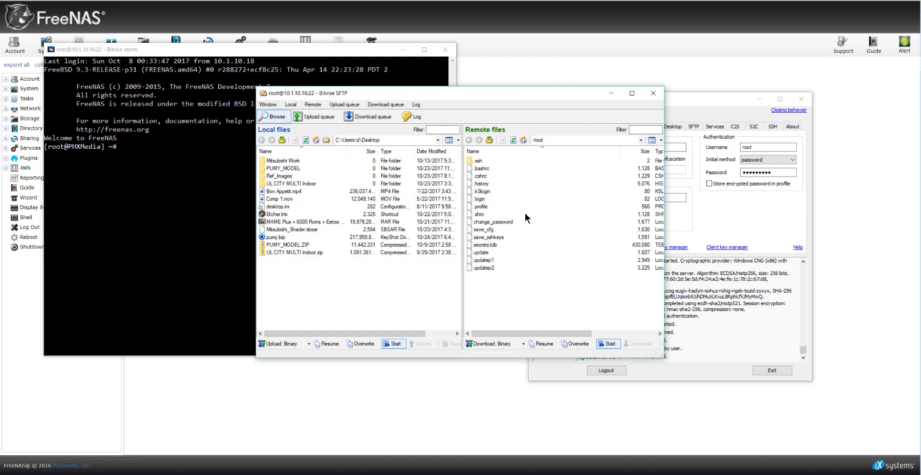
{"action": "mouse_move", "coordinate": [530, 285]}
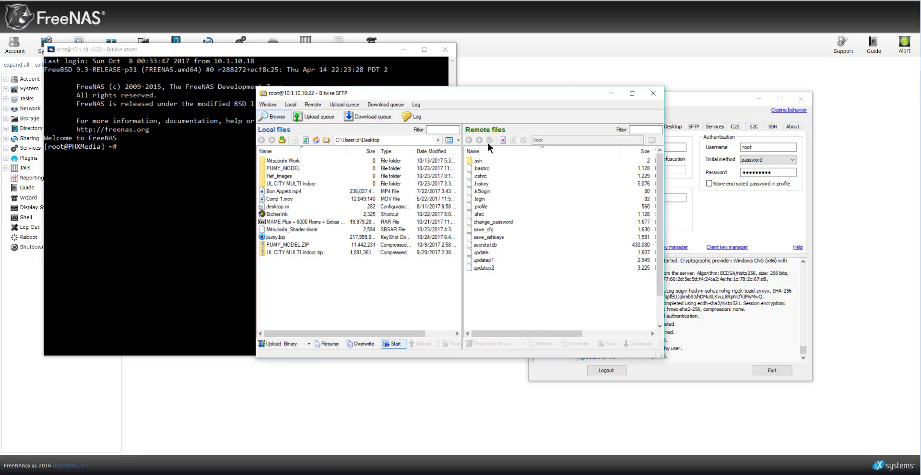
{"action": "left_click", "coordinate": [467, 140]}
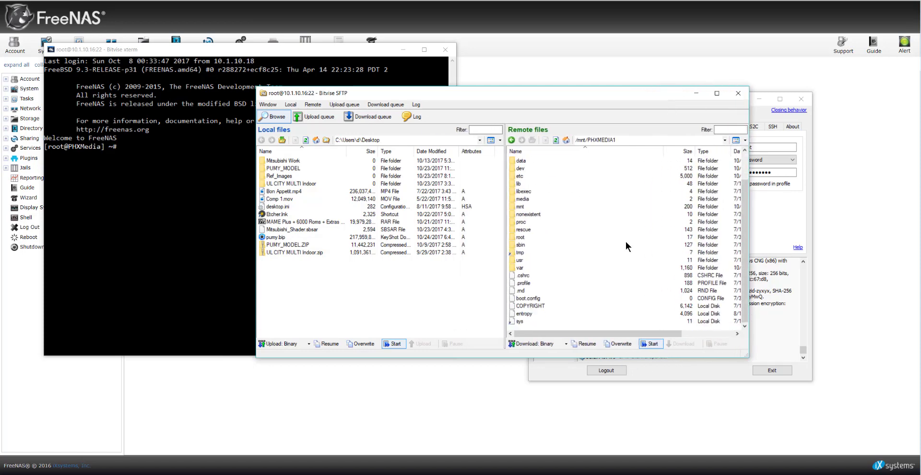
{"action": "mouse_move", "coordinate": [556, 345]}
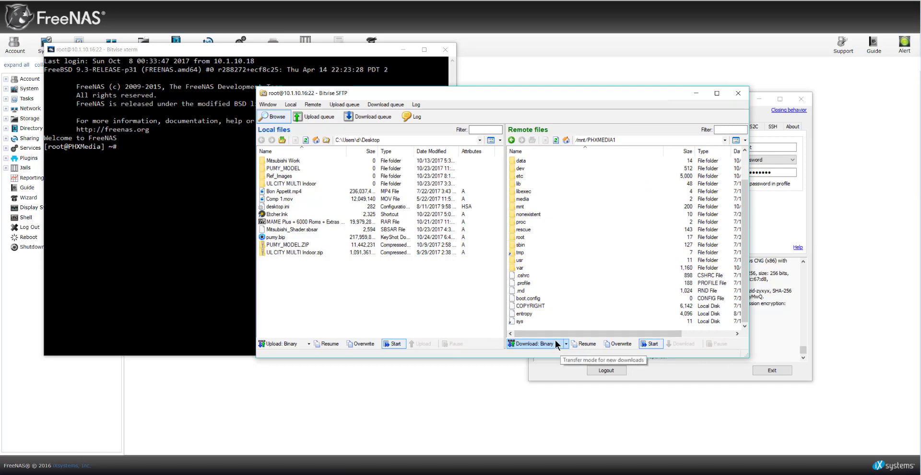
{"action": "mouse_move", "coordinate": [564, 235]}
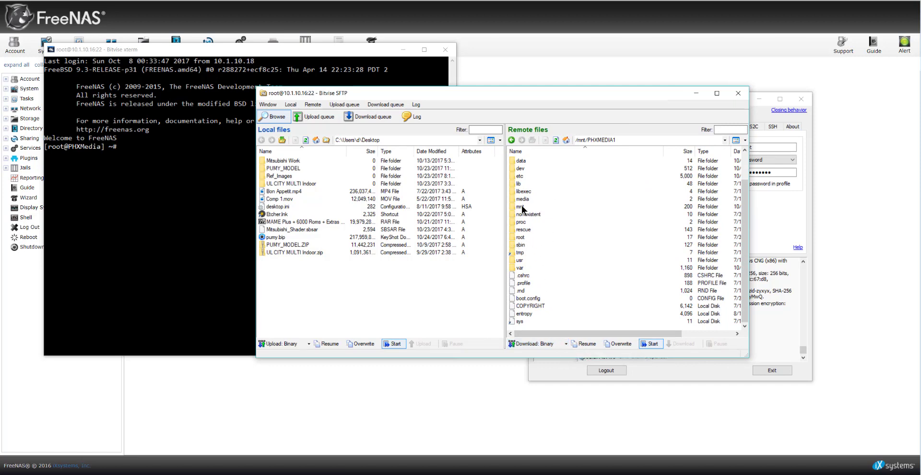
{"action": "mouse_move", "coordinate": [525, 191]}
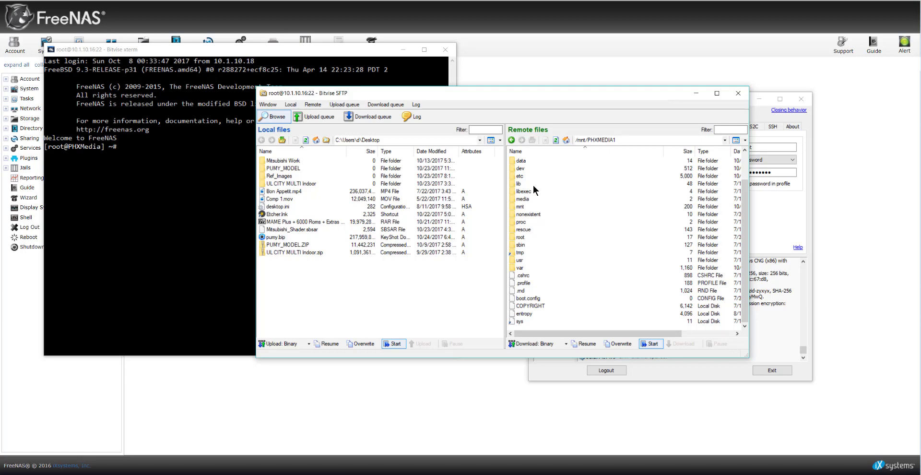
{"action": "mouse_move", "coordinate": [520, 187]}
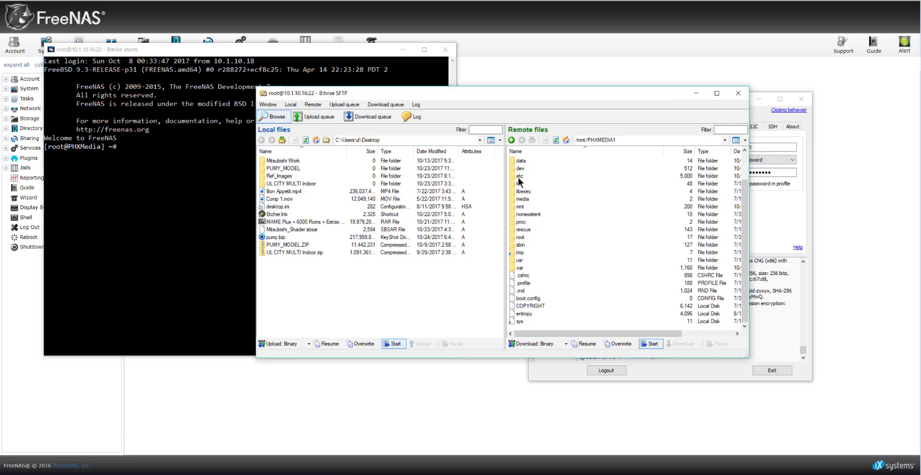
{"action": "mouse_move", "coordinate": [519, 187]}
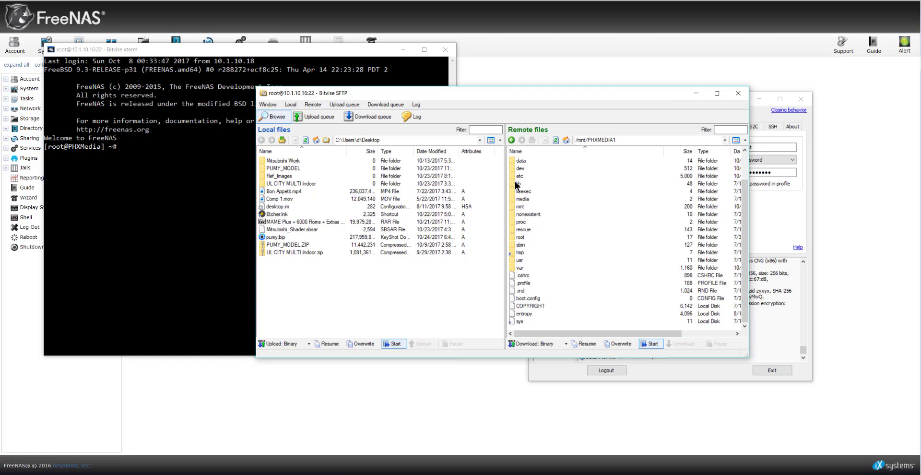
{"action": "mouse_move", "coordinate": [516, 188]}
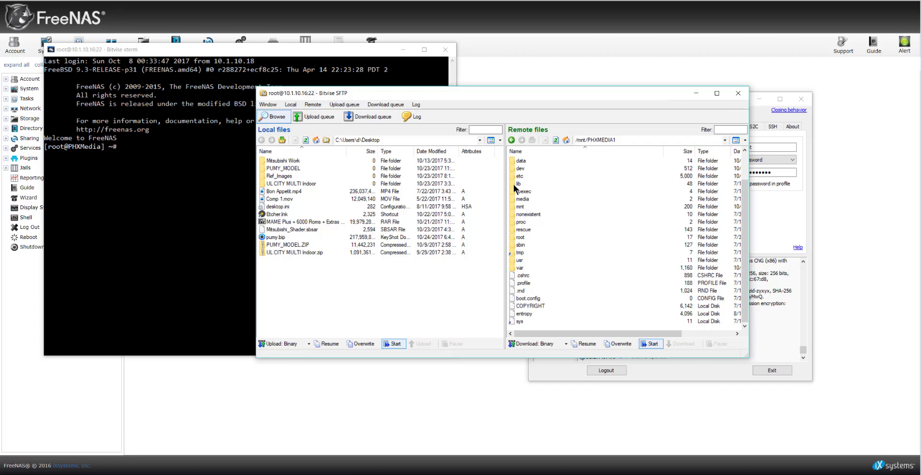
{"action": "mouse_move", "coordinate": [312, 59]}
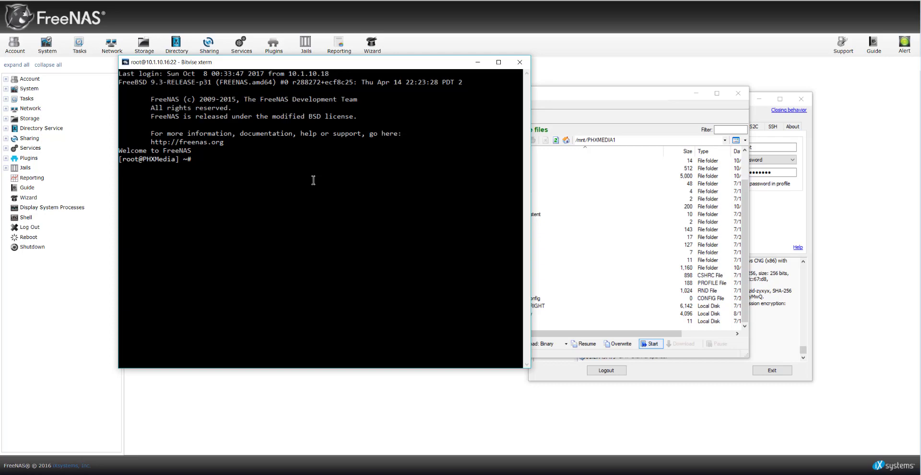
Step: Run jls in the root terminal, listing the six FreeNAS jails
{"action": "type", "text": "jls"}
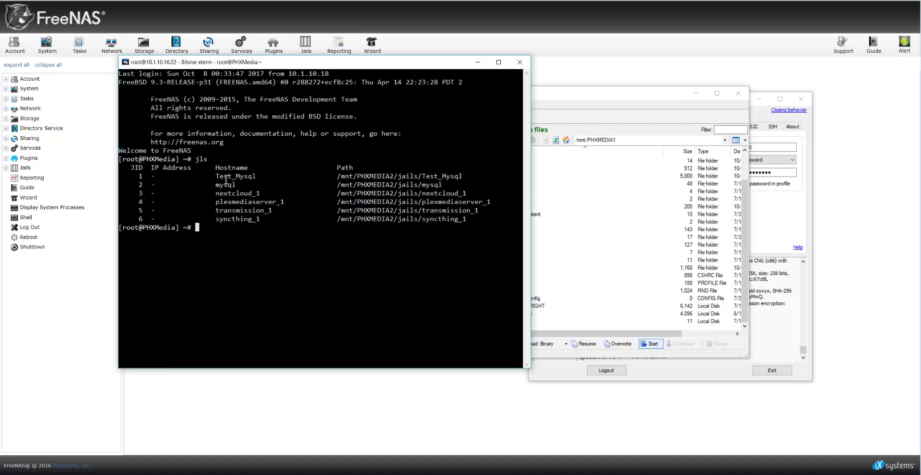
{"action": "mouse_move", "coordinate": [271, 181]}
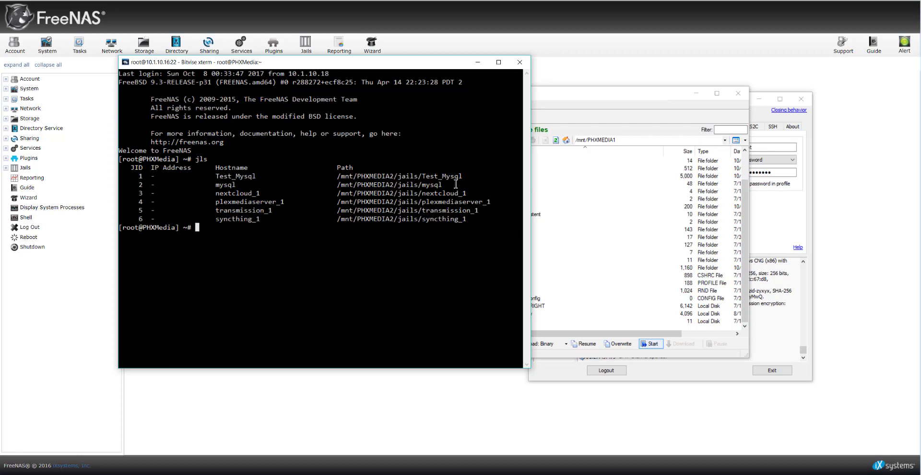
{"action": "mouse_move", "coordinate": [300, 189]}
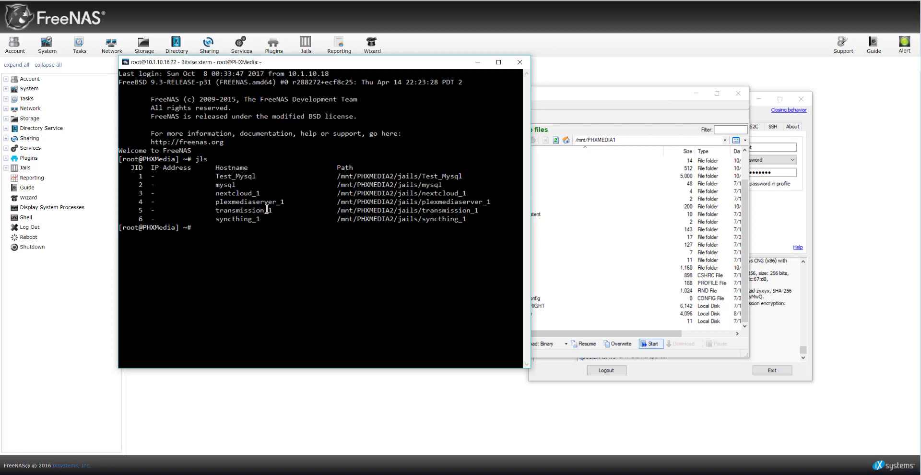
{"action": "mouse_move", "coordinate": [251, 219]}
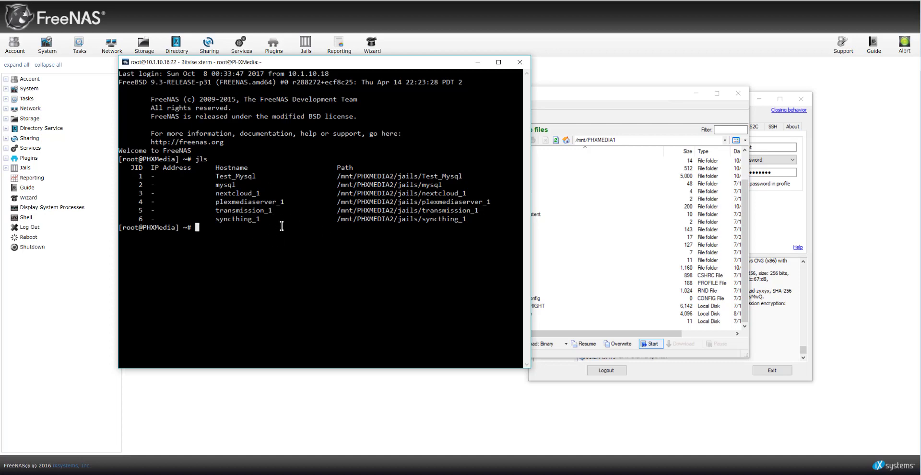
Step: Try jexec csh, jexec csh 2 and jexec 2, each printing an error
{"action": "type", "text": "jex"}
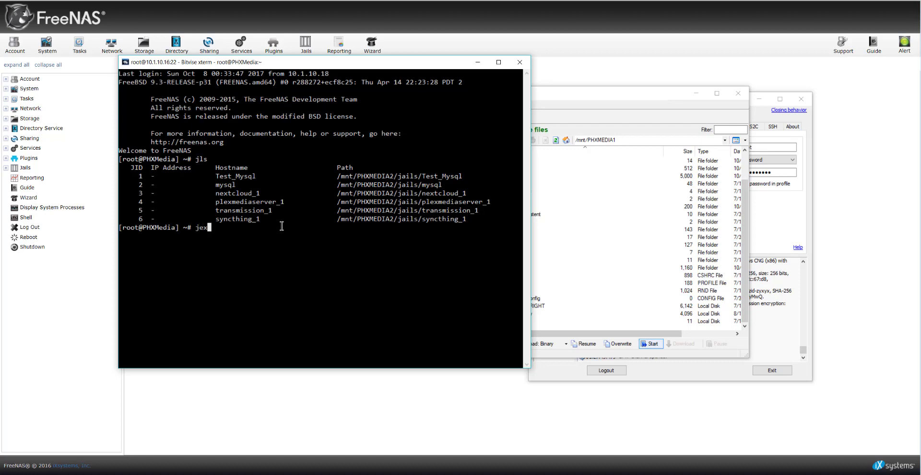
{"action": "type", "text": "ec"}
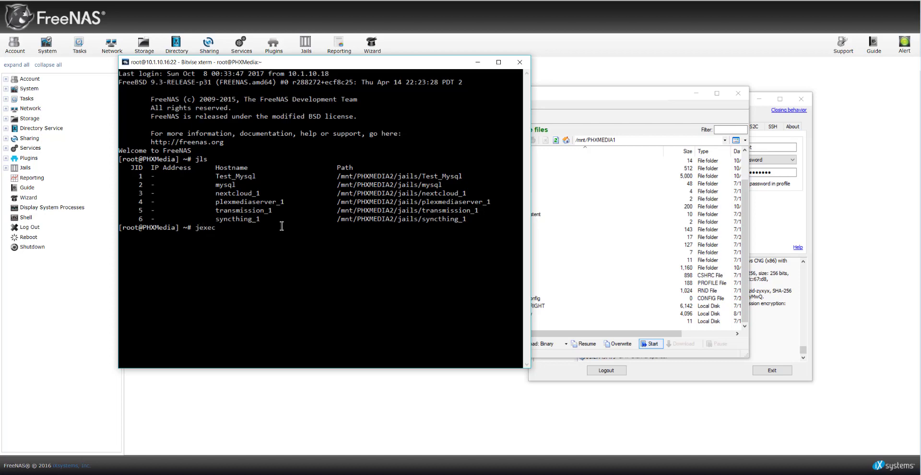
{"action": "type", "text": "csh 2"}
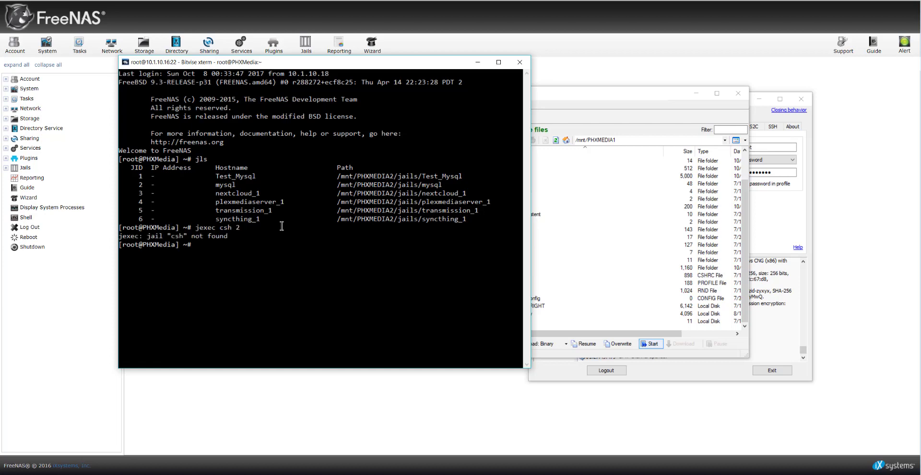
{"action": "type", "text": "jexec csh 2"}
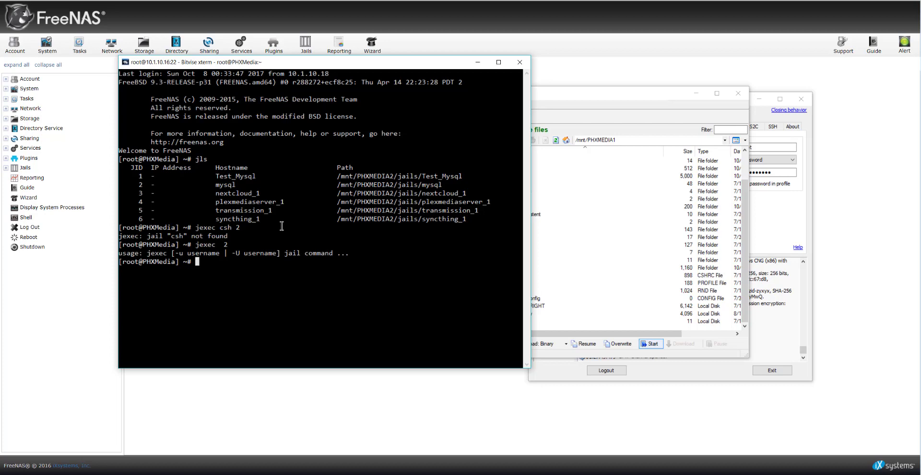
{"action": "type", "text": "jexec"}
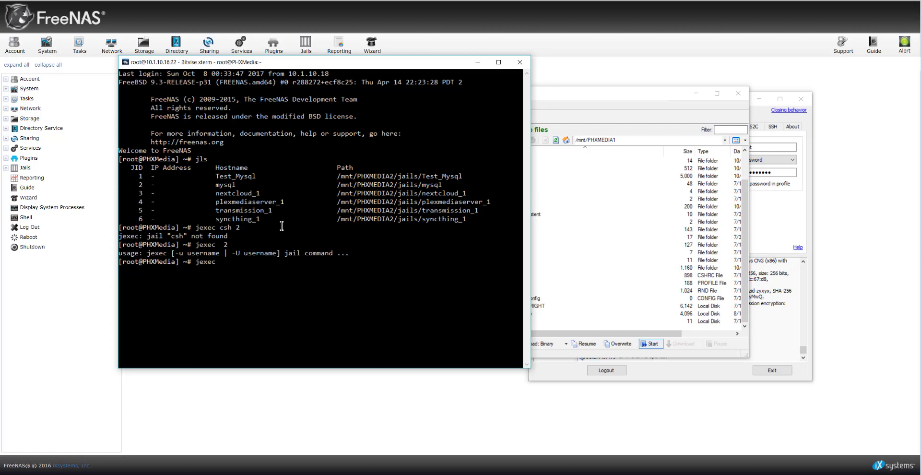
{"action": "type", "text": "2"}
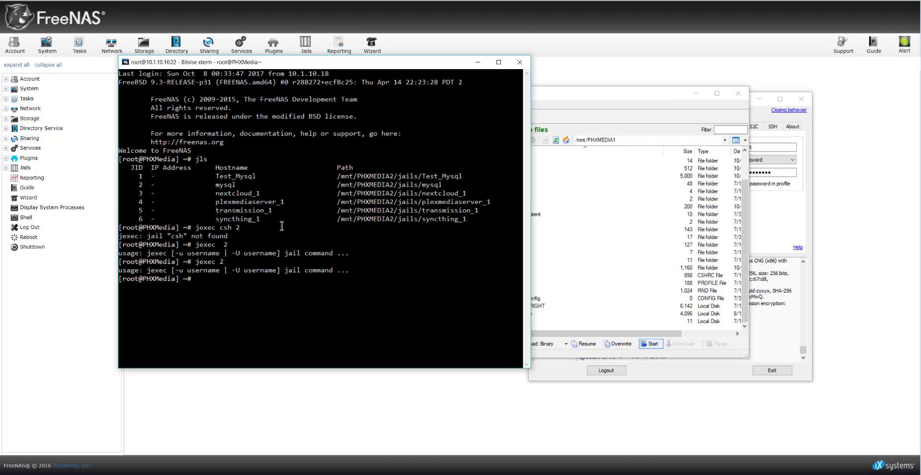
{"action": "type", "text": "jexec 2"}
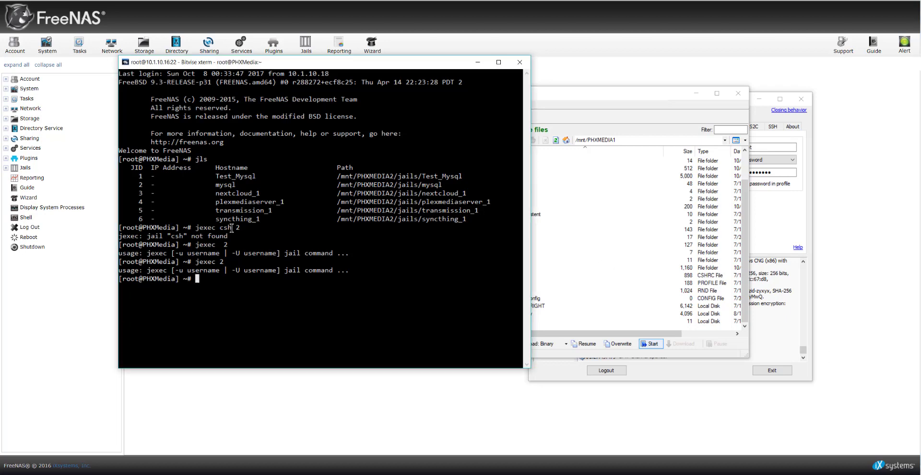
Step: Run jexec 1 csh to get a csh shell inside the Test_Mysql jail
{"action": "type", "text": "jexec"}
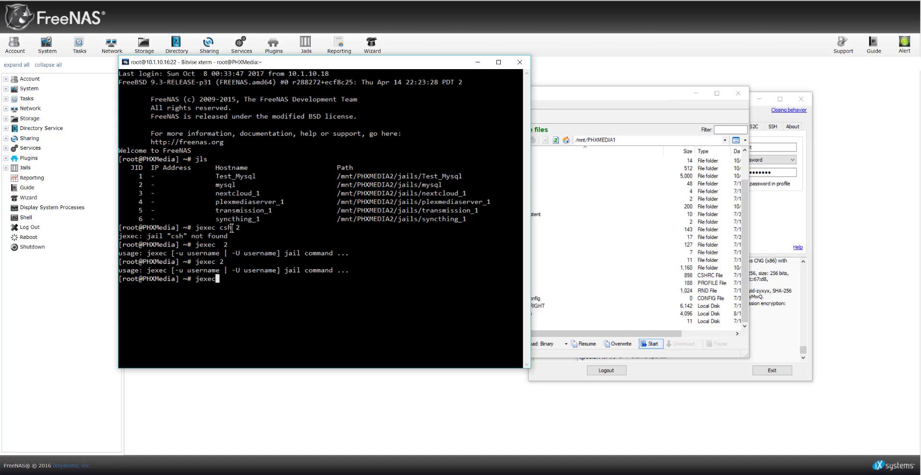
{"action": "type", "text": "1"}
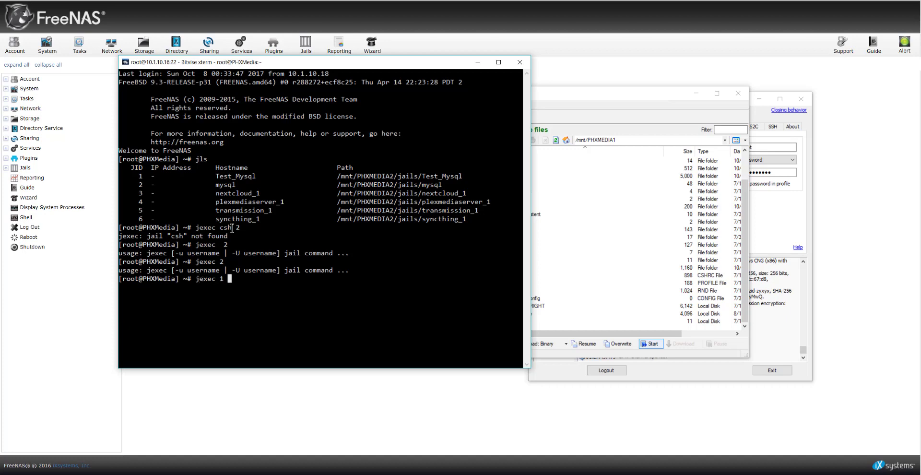
{"action": "type", "text": "csh"}
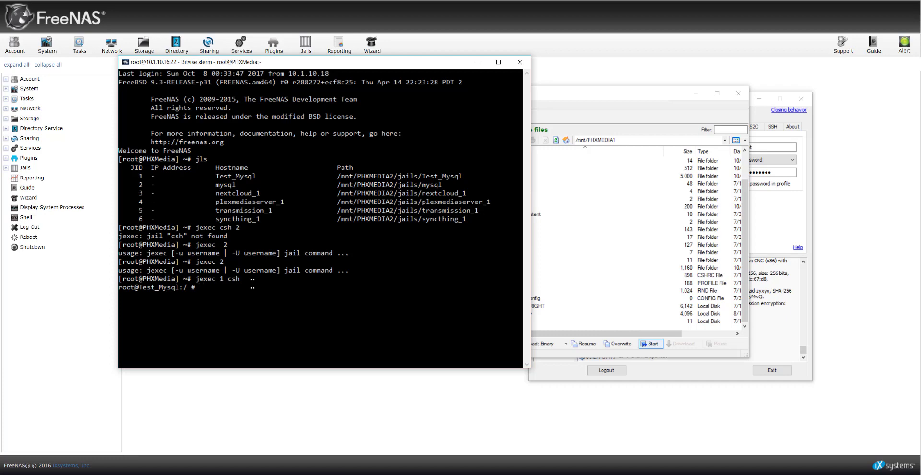
Step: Run jls at the root@Test_Mysql prompt, returning only empty column headings
{"action": "type", "text": "jls"}
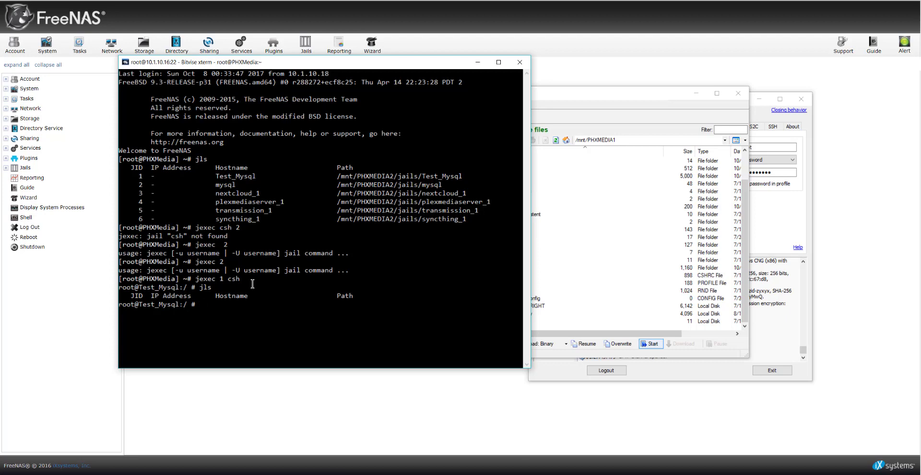
{"action": "mouse_move", "coordinate": [541, 58]}
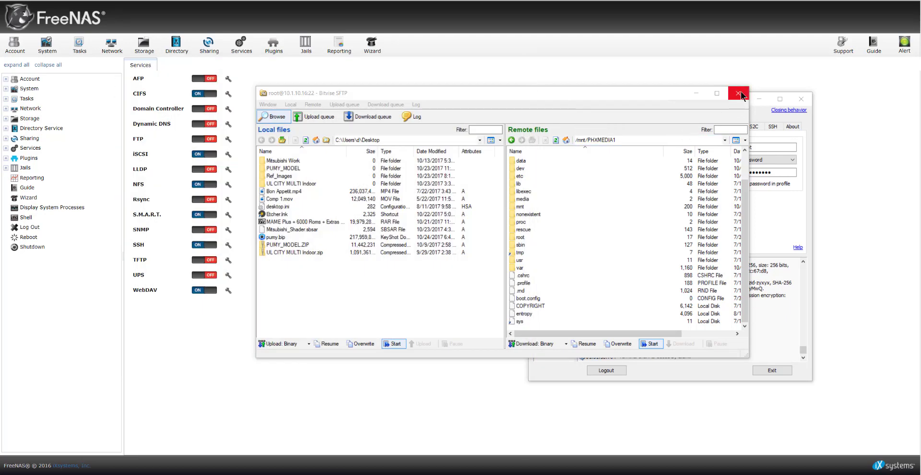
Step: Close the Bitvise SFTP window, leaving the FreeNAS Services page with SSH on
{"action": "left_click", "coordinate": [742, 93]}
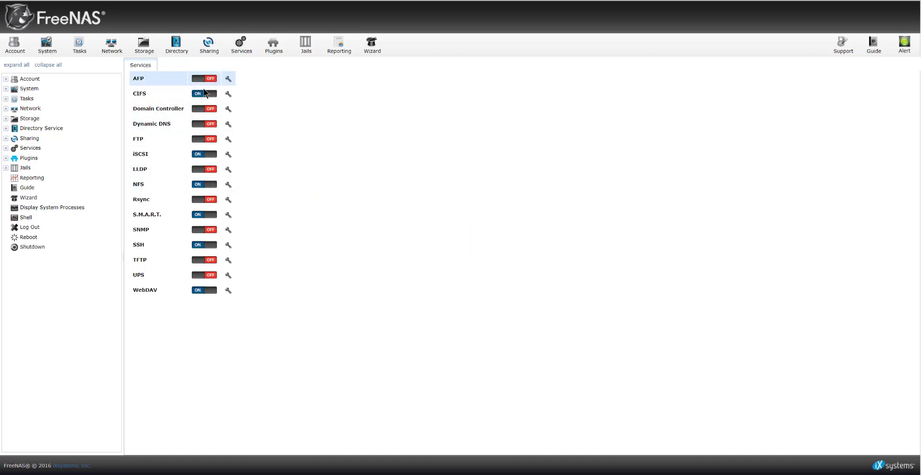
{"action": "mouse_move", "coordinate": [203, 229]}
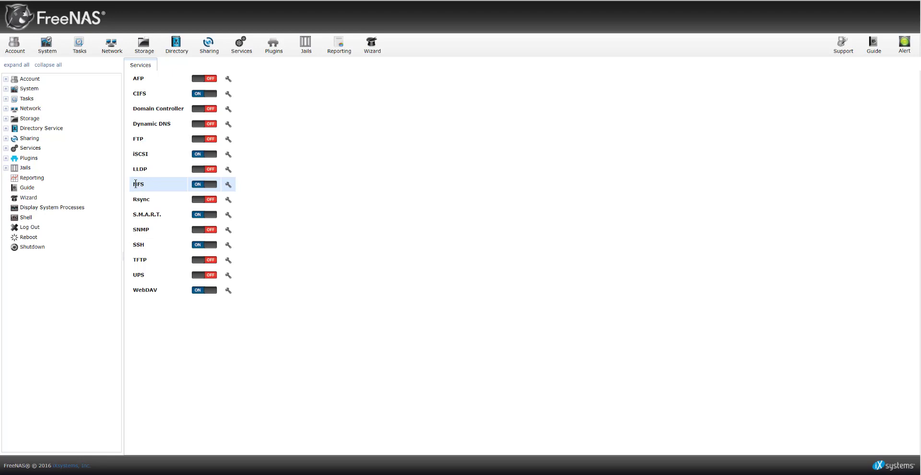
{"action": "mouse_move", "coordinate": [149, 190]}
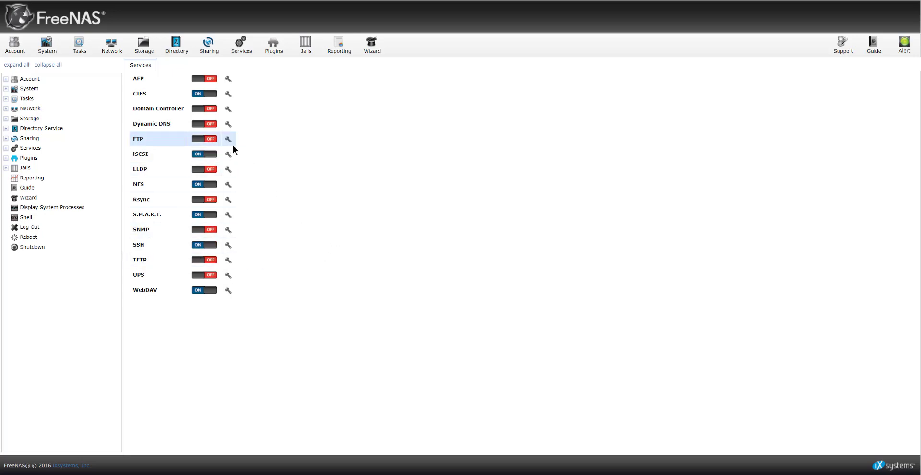
{"action": "mouse_move", "coordinate": [229, 140]}
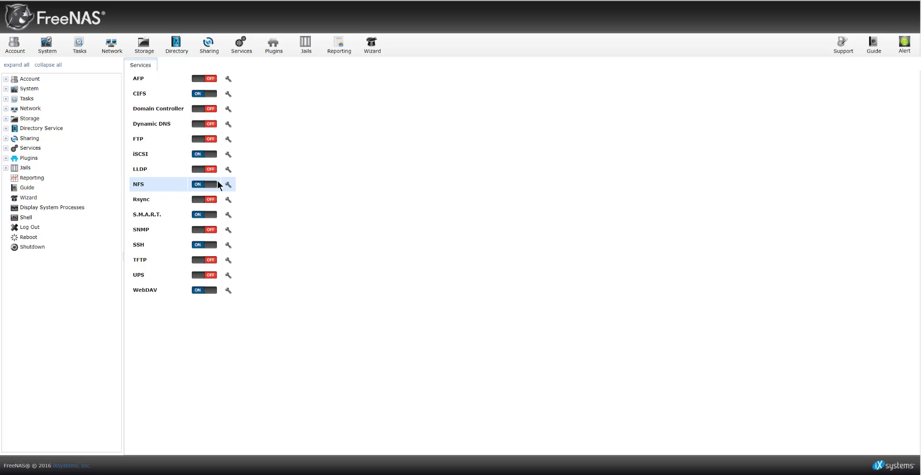
{"action": "mouse_move", "coordinate": [286, 186]}
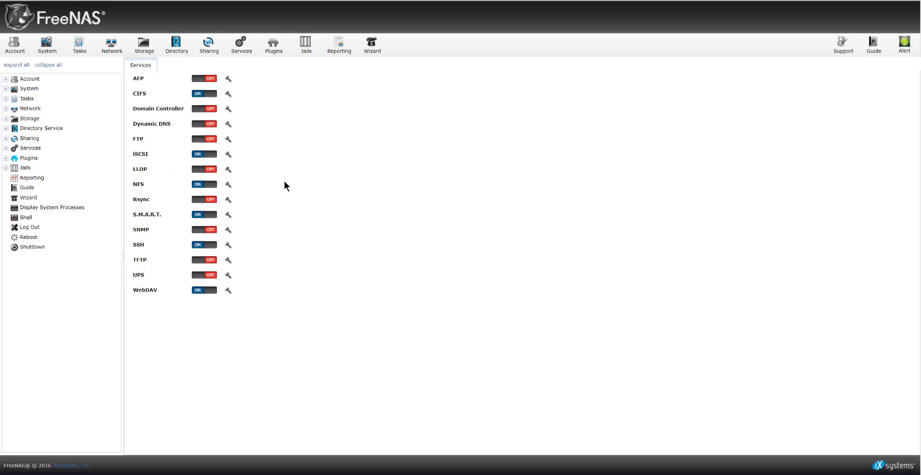